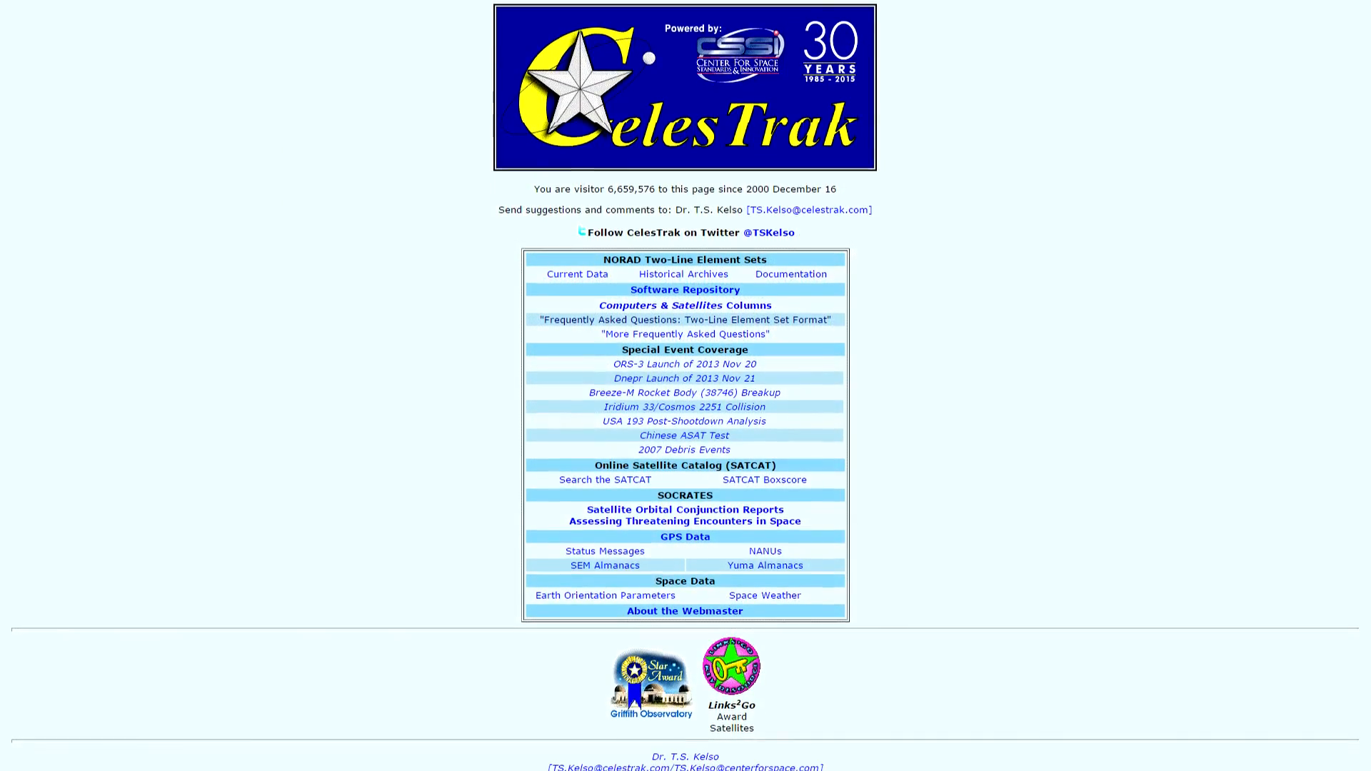
# Browse to the Space-Track Database and show its Satellite Catalog Information fields, hiding the Two-Line Element fields.
pyautogui.scroll(-3)
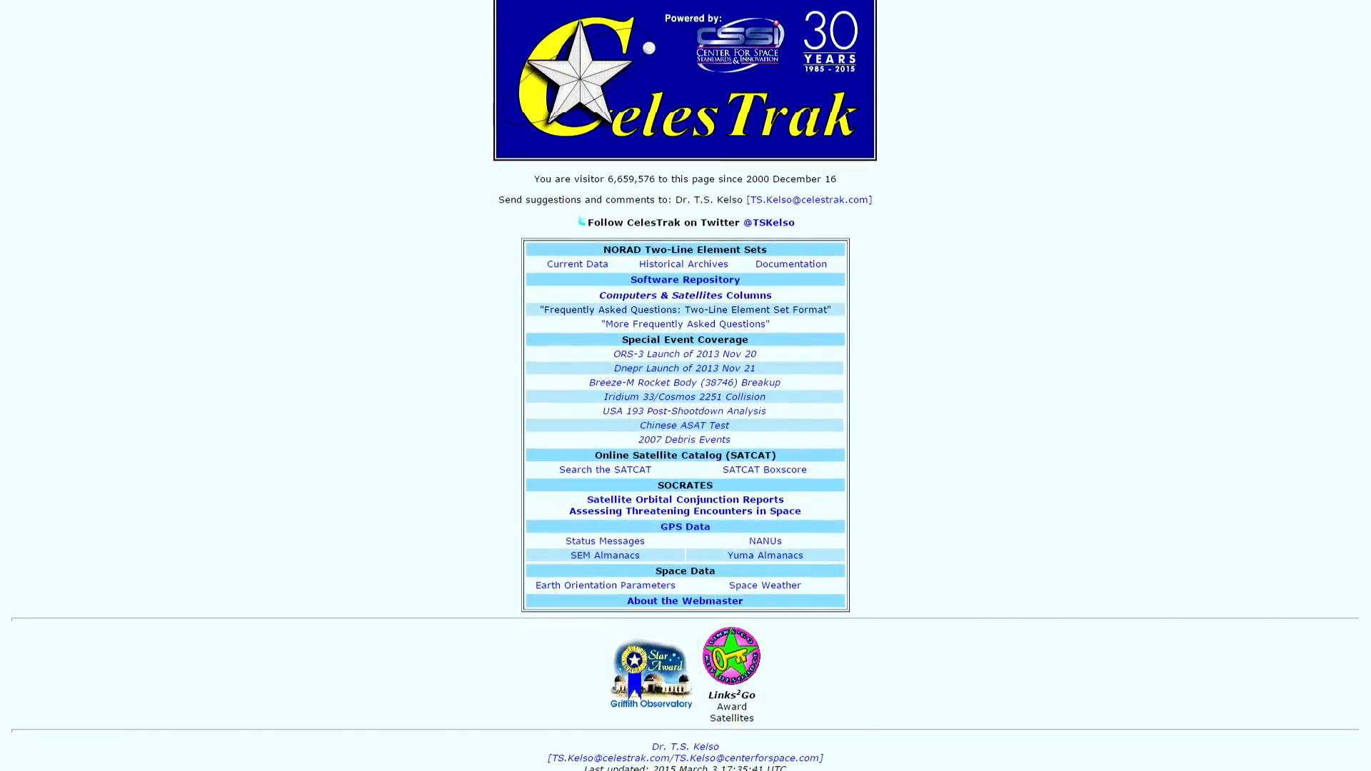
pyautogui.scroll(-3)
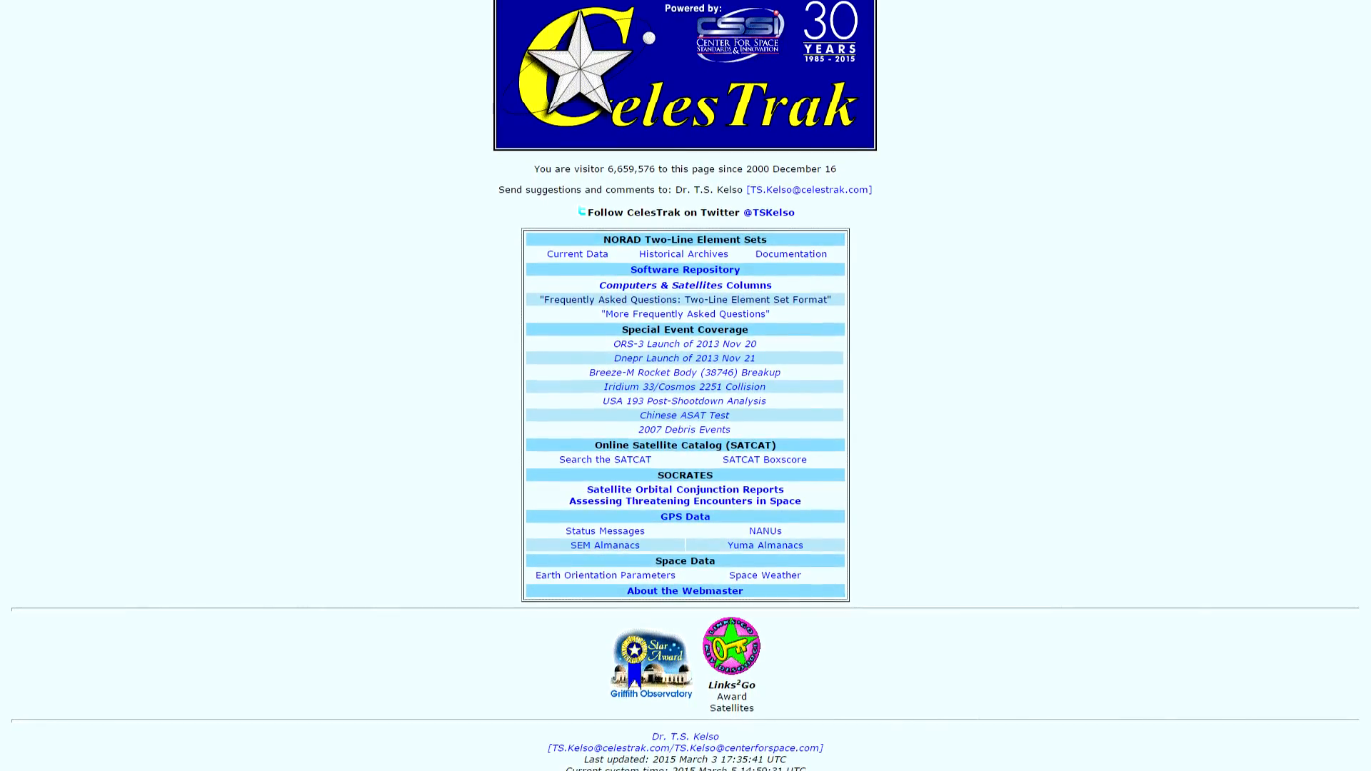
pyautogui.scroll(-3)
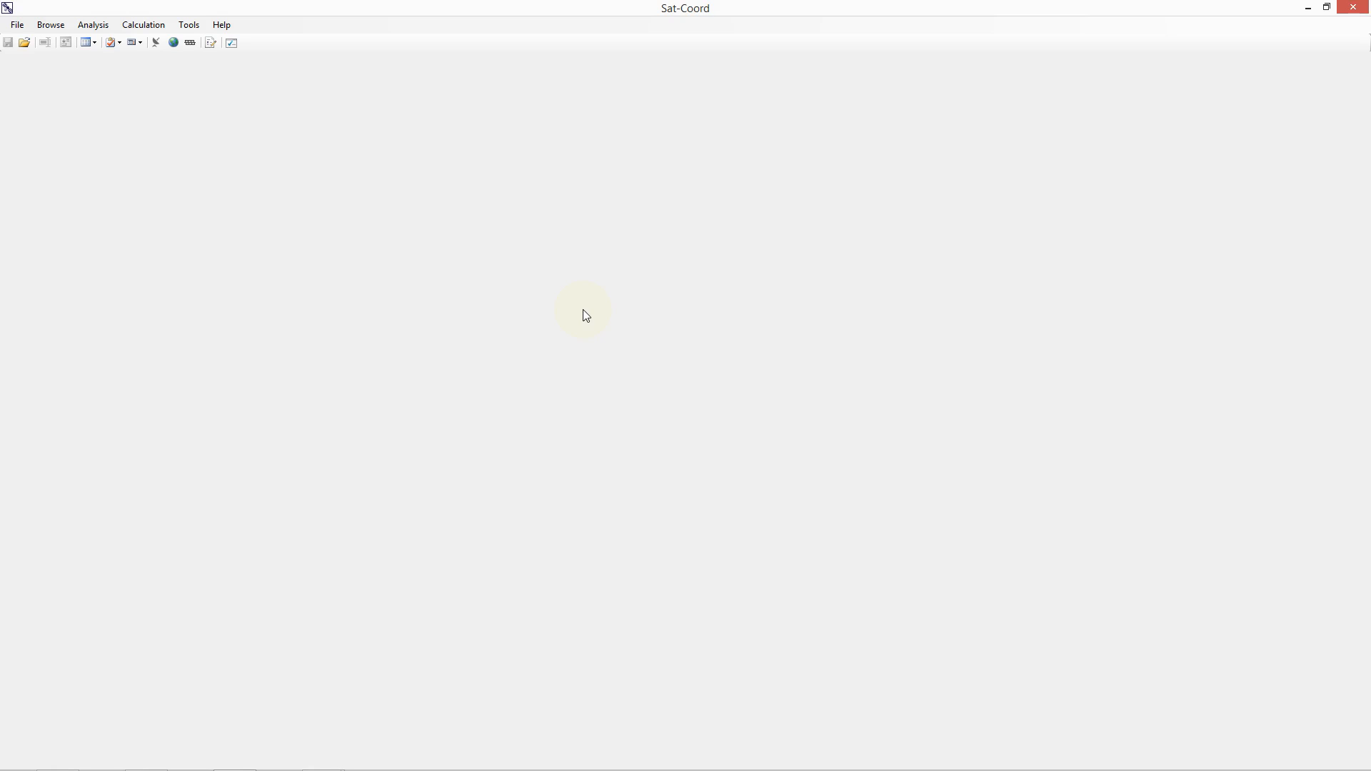
pyautogui.moveTo(580, 334)
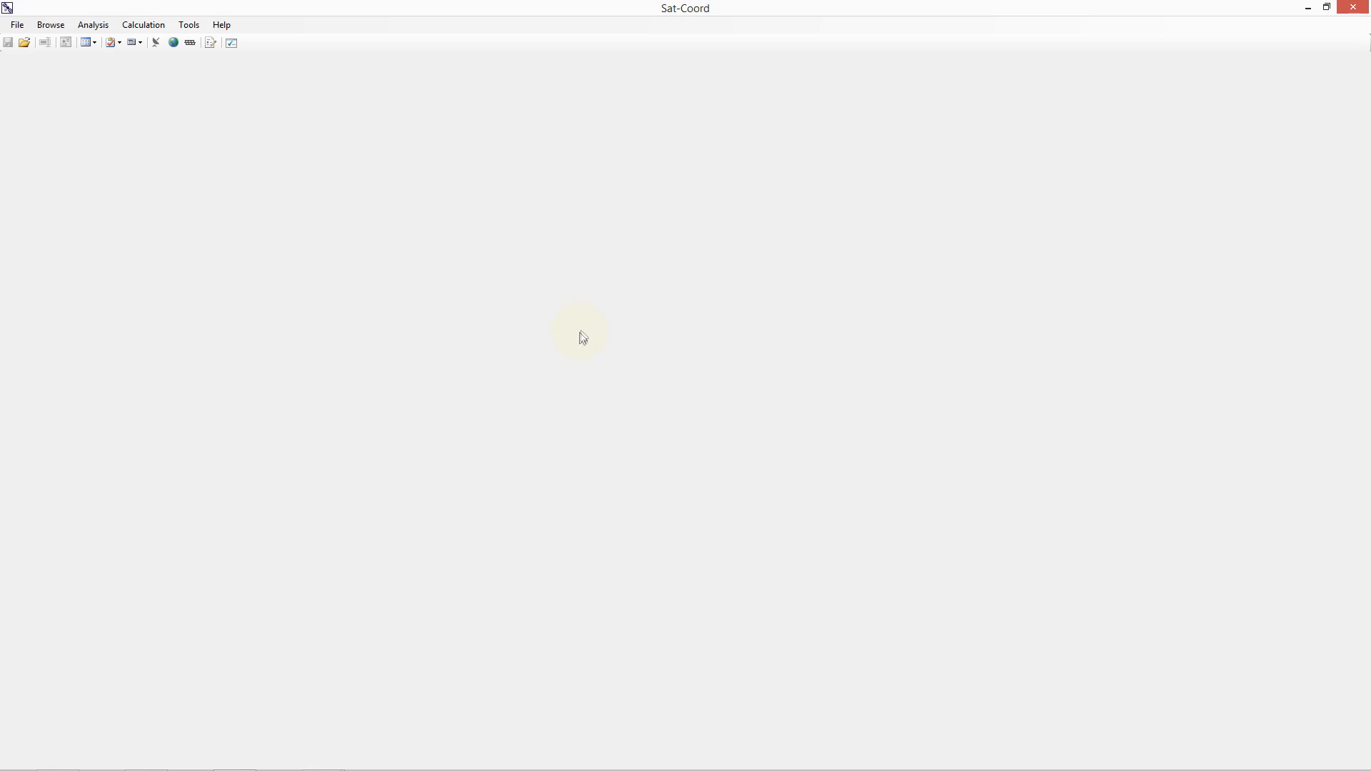
pyautogui.click(52, 23)
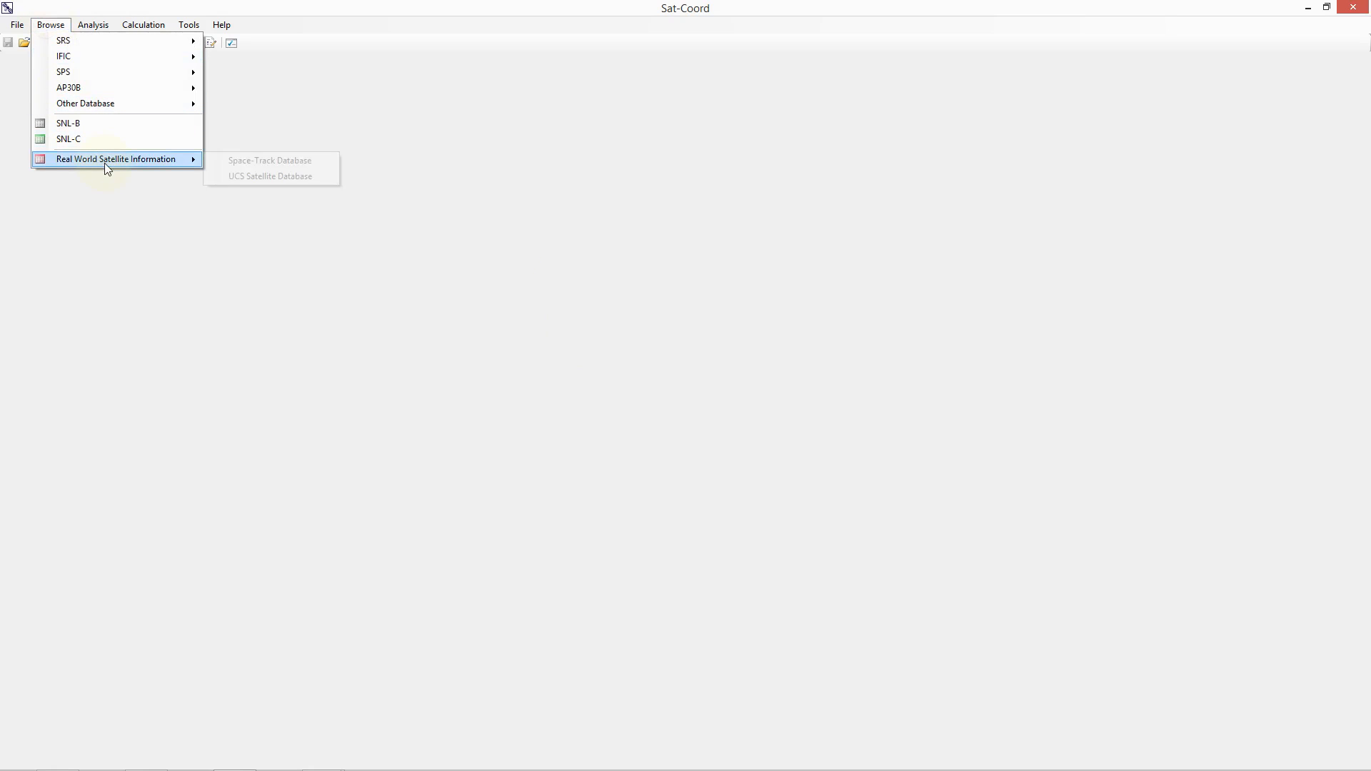
pyautogui.click(269, 159)
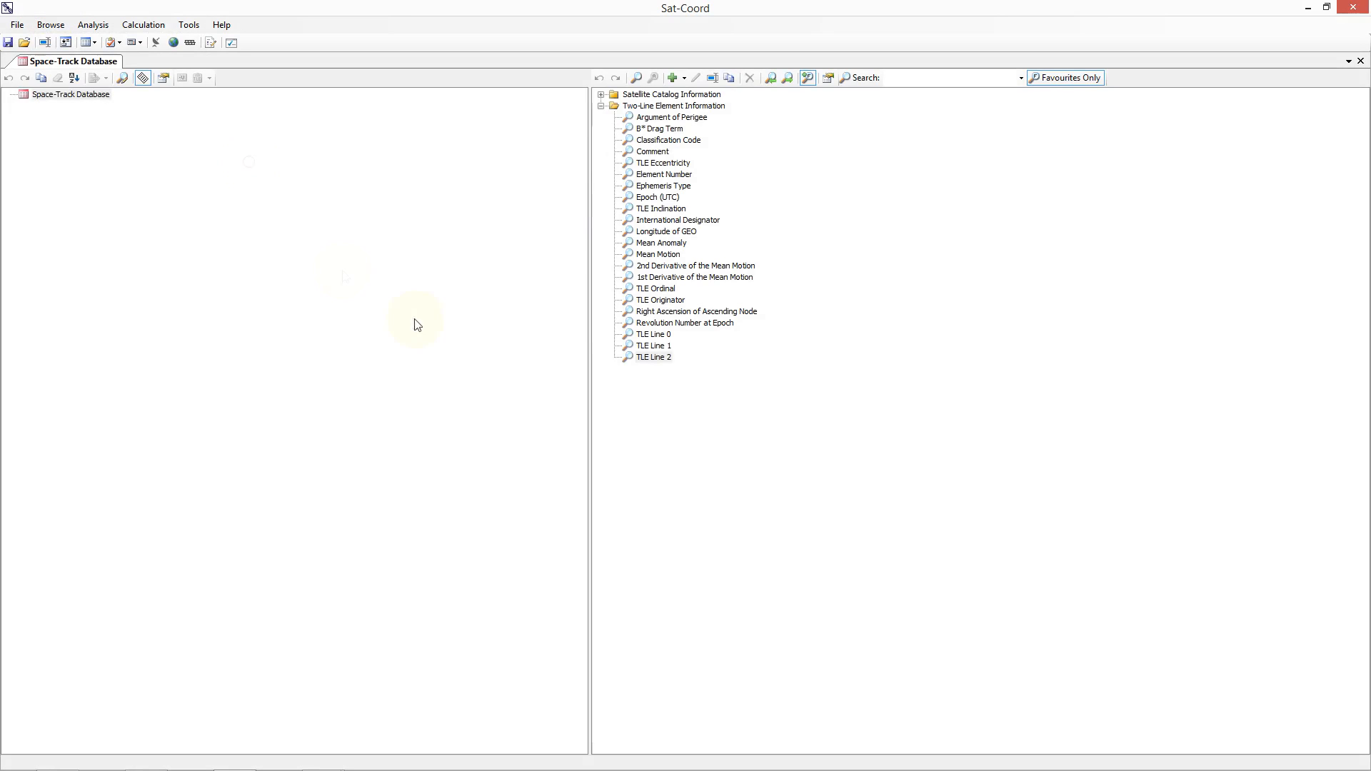
pyautogui.click(601, 106)
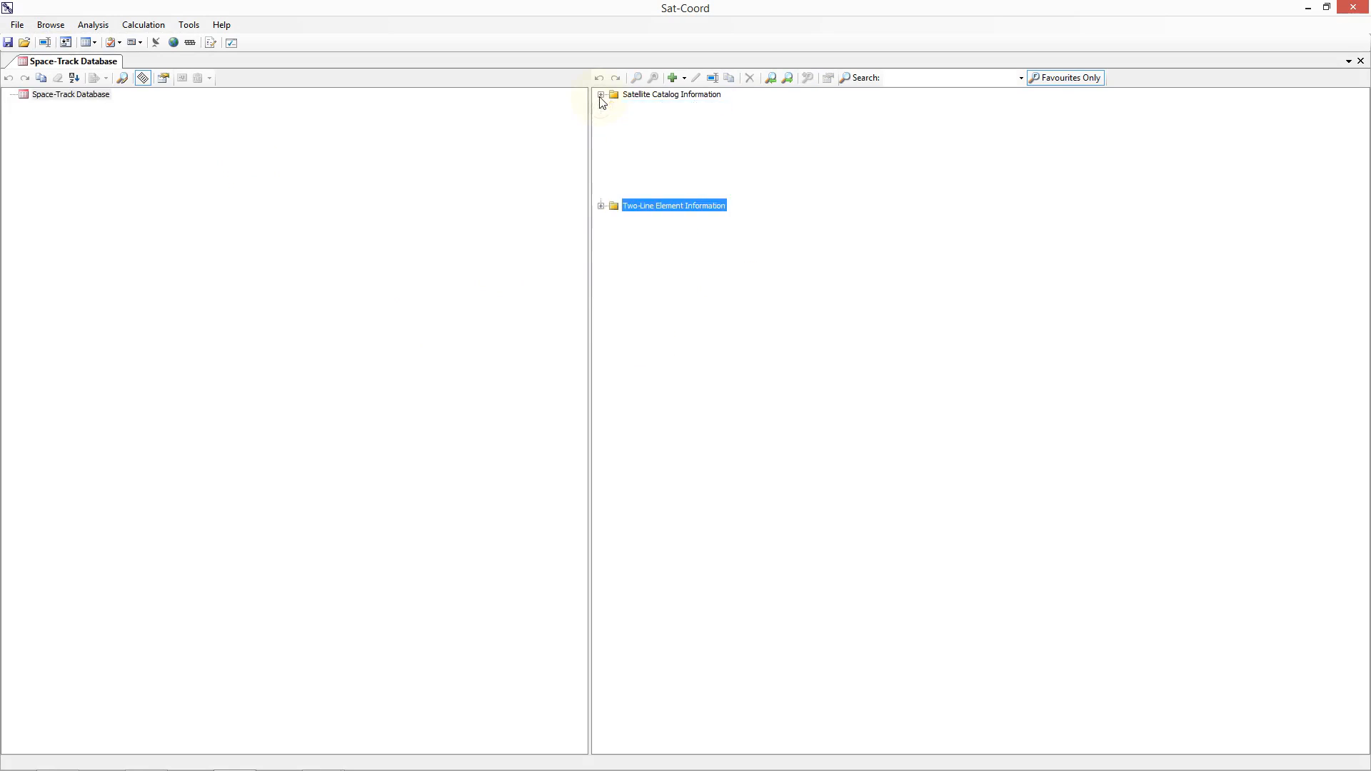
pyautogui.click(601, 94)
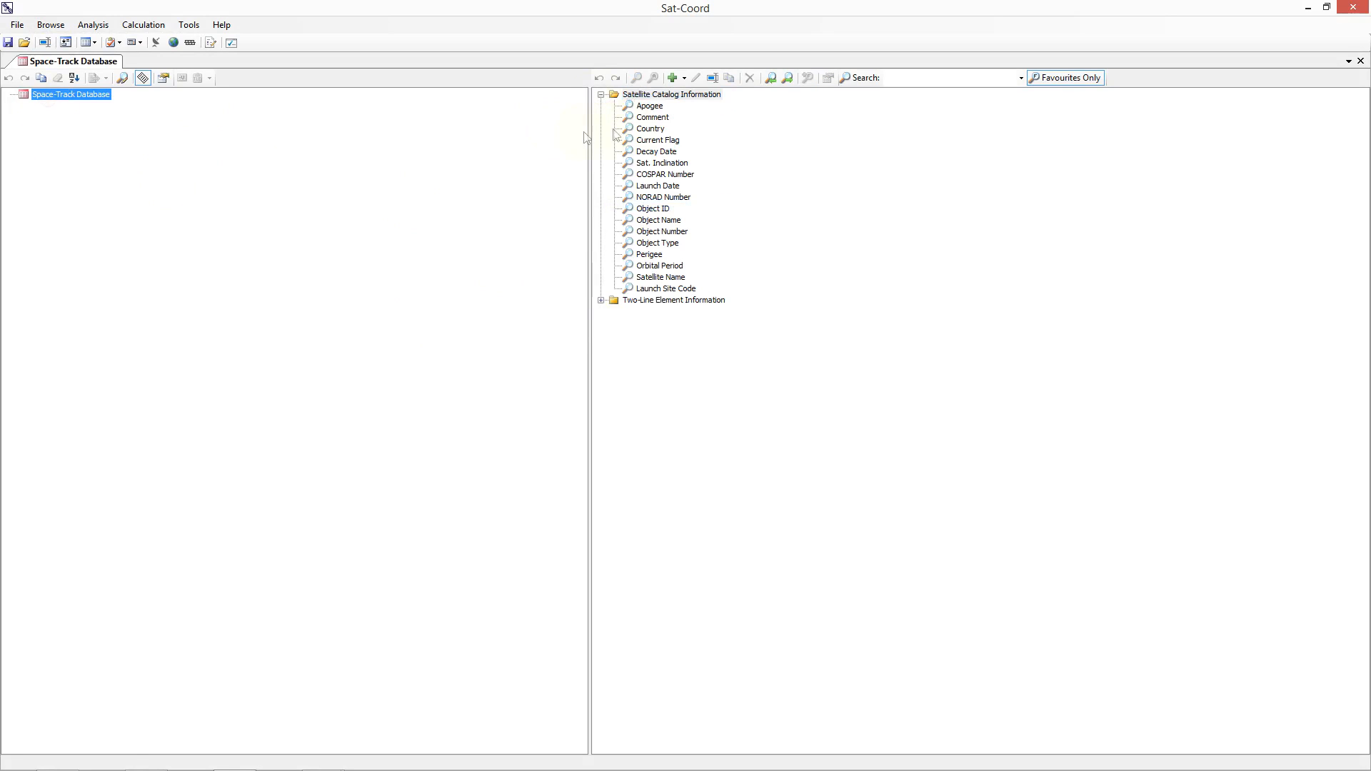
# Group the Space-Track Database by Country and scroll down the country tree toward UK.
pyautogui.click(651, 129)
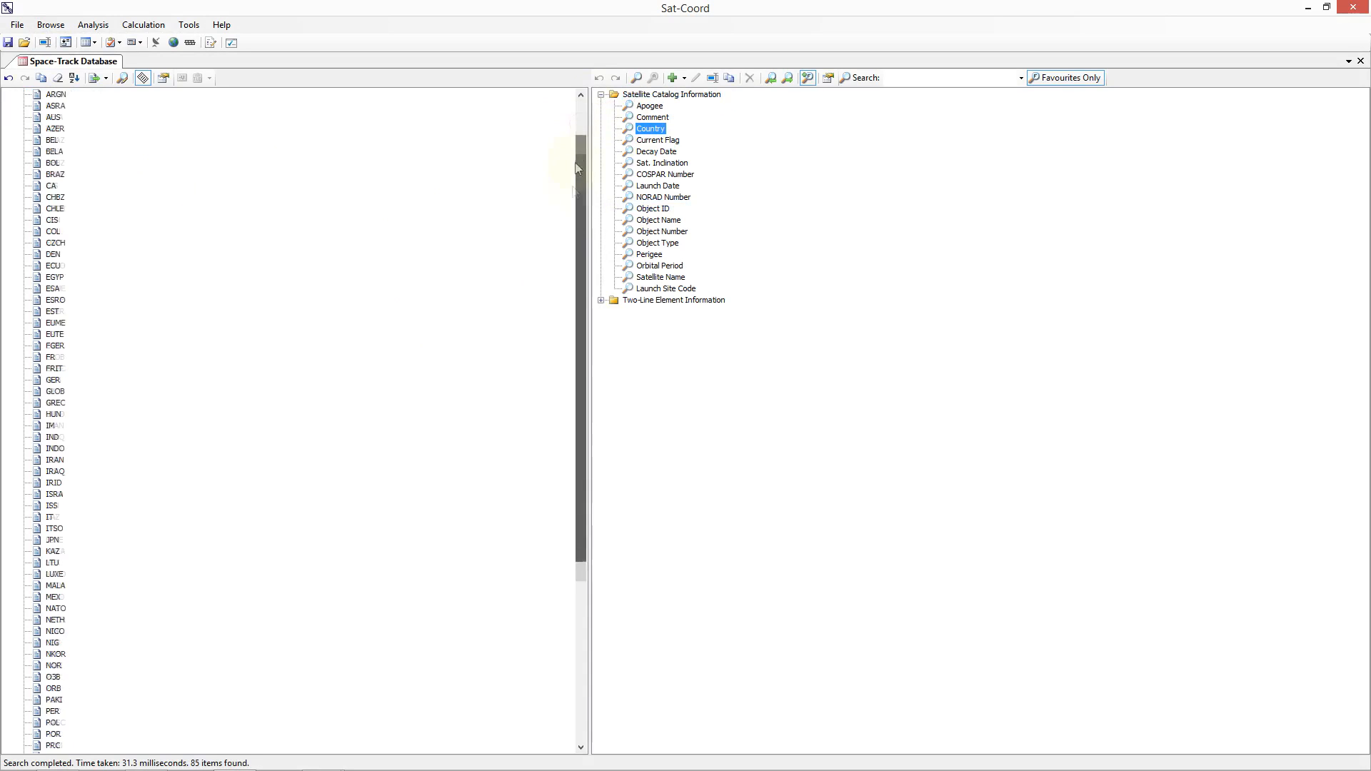
pyautogui.scroll(-3)
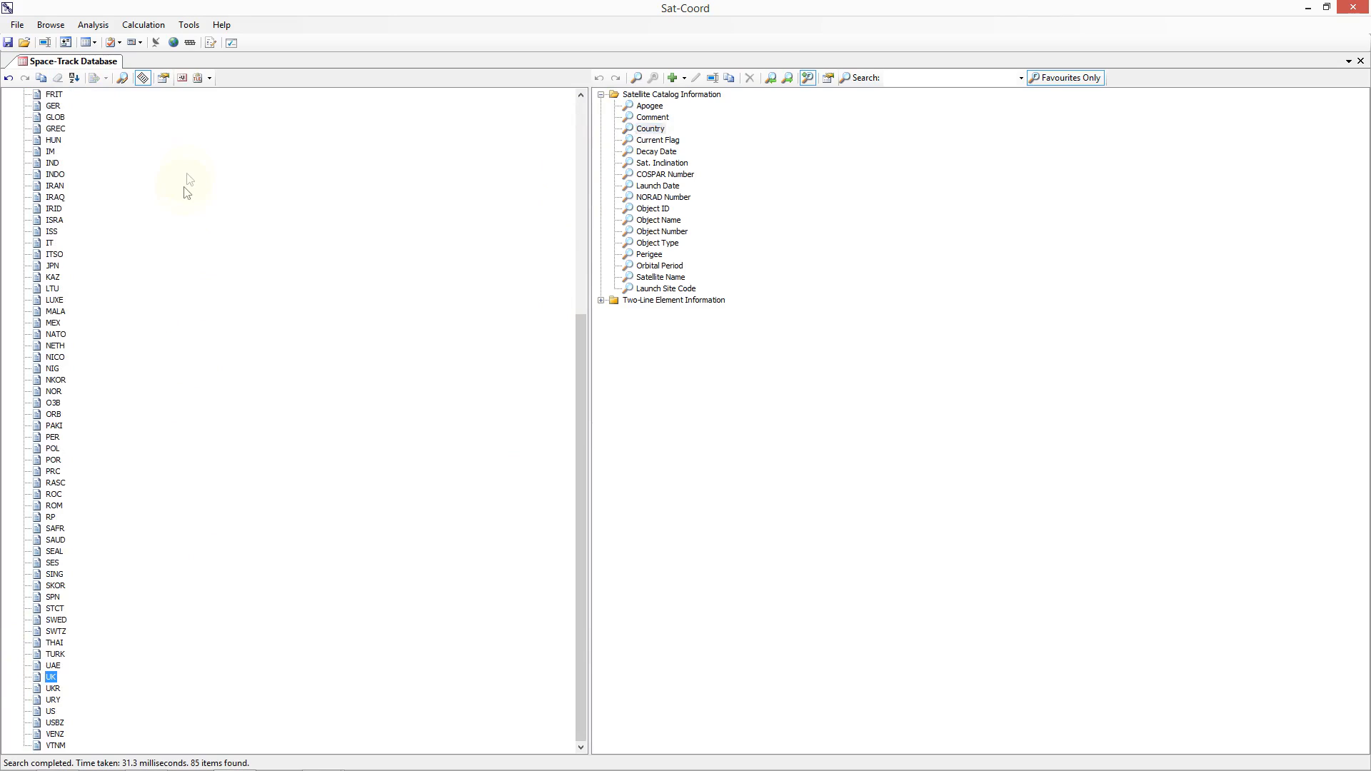
pyautogui.moveTo(201, 80)
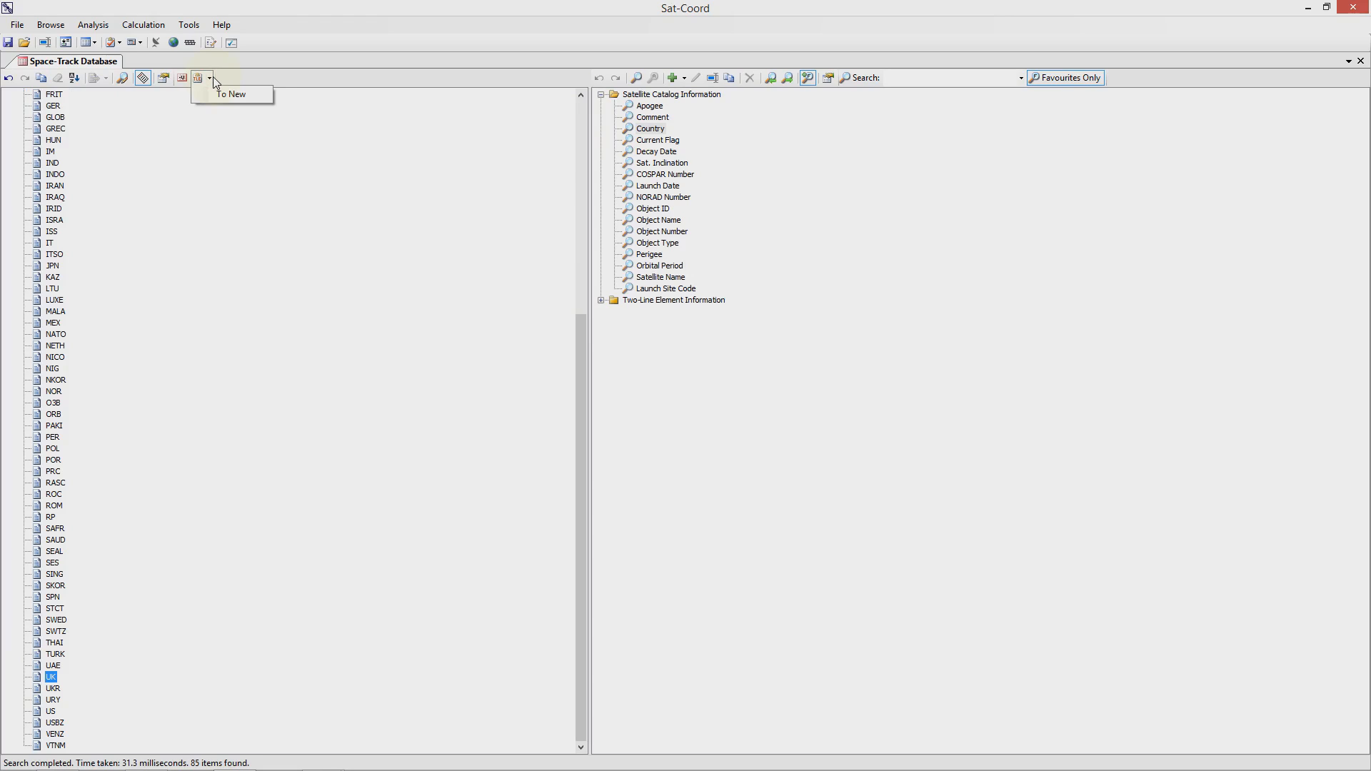
# Send the UK satellites to a new TLE Analysis and view ARIEL 1, 2, 5, 6 and DMC 2 orbits.
pyautogui.click(198, 79)
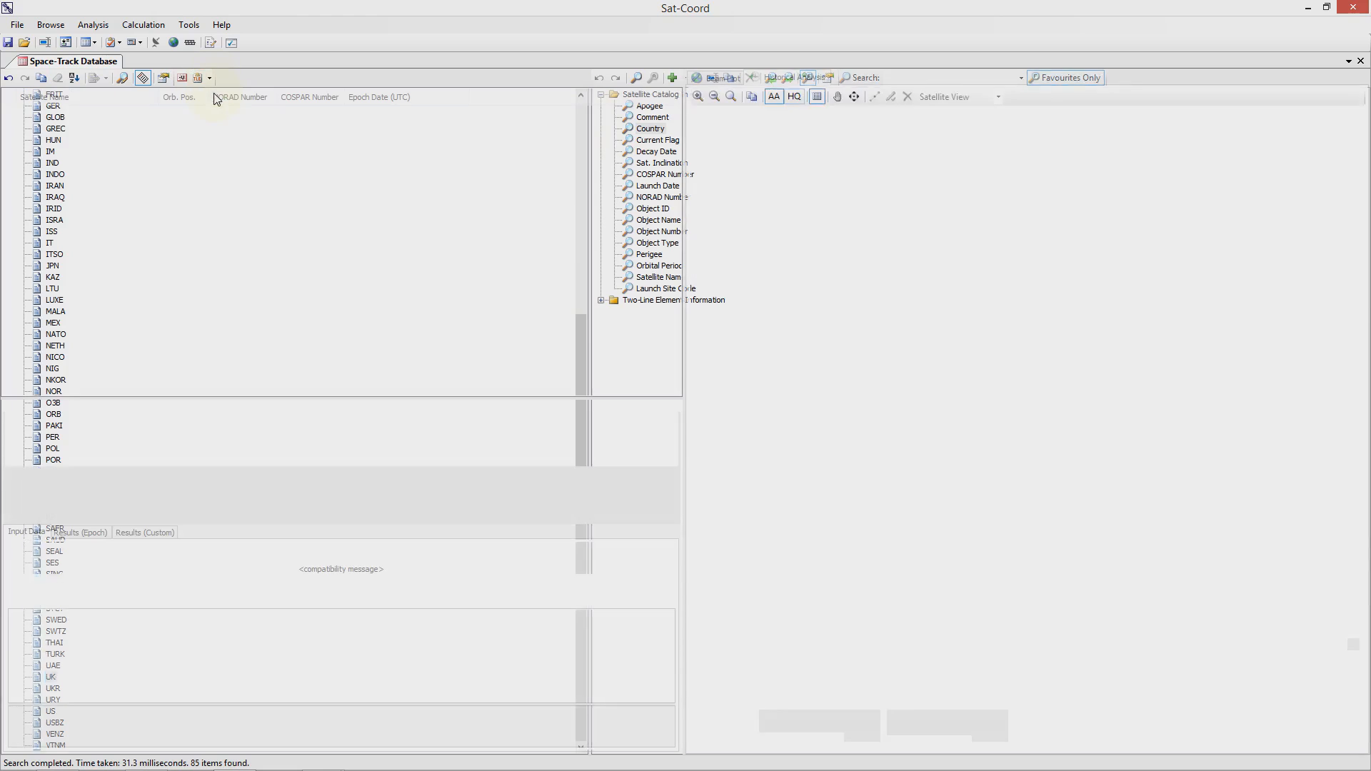
pyautogui.click(157, 61)
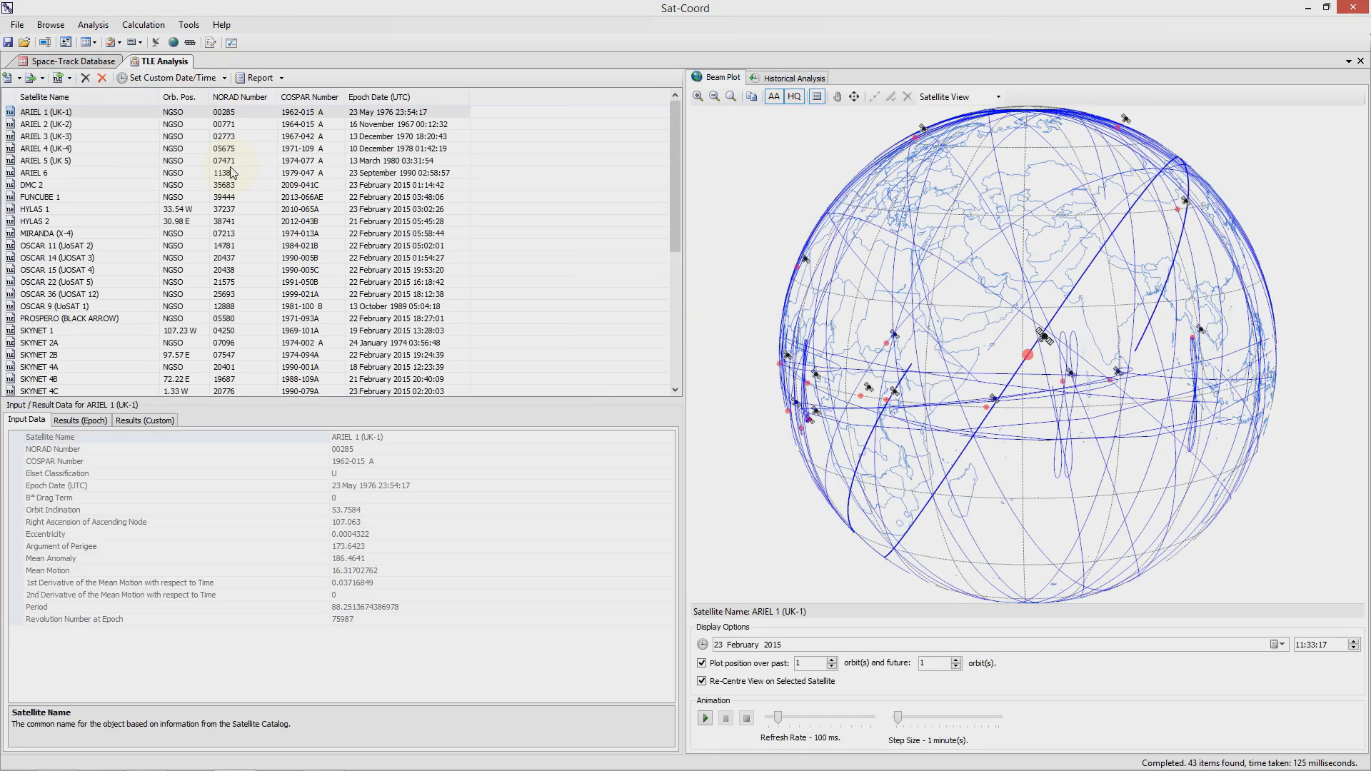
pyautogui.click(42, 112)
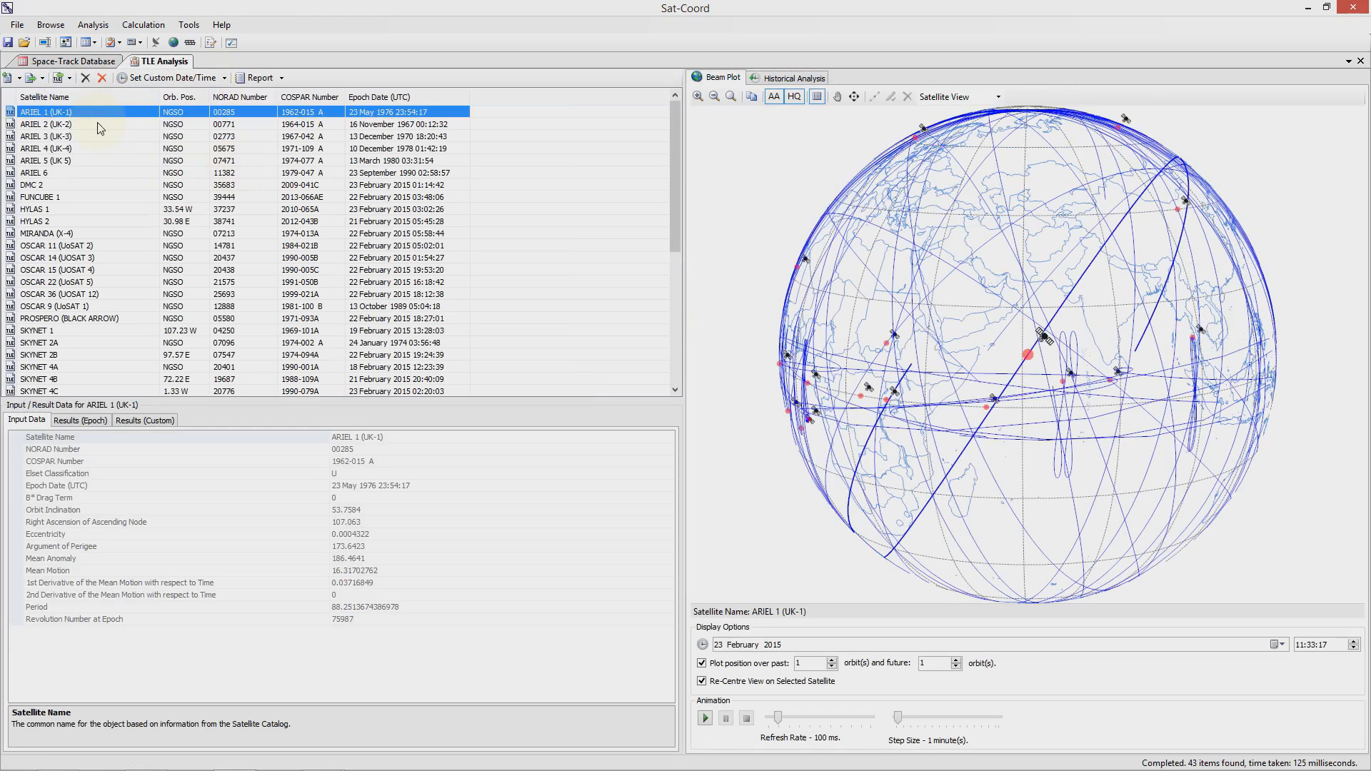
pyautogui.click(43, 128)
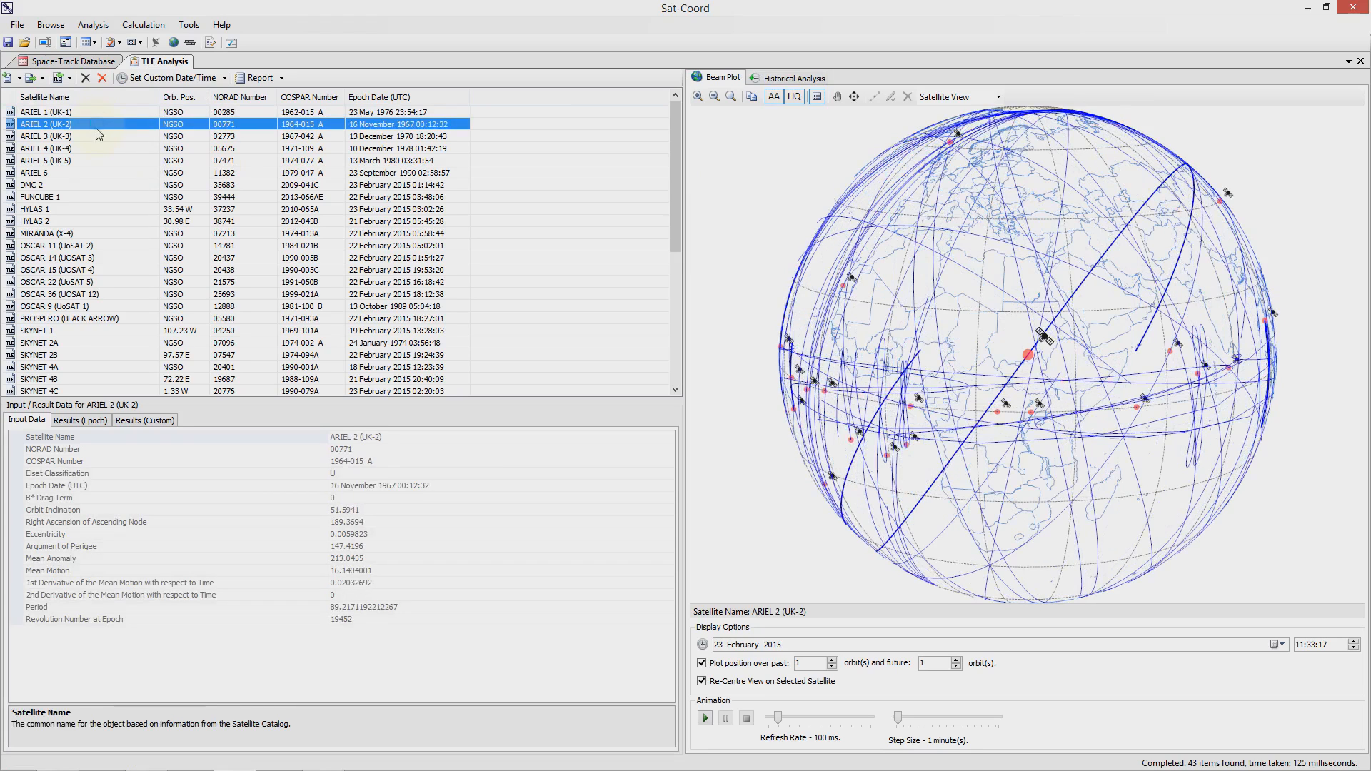
pyautogui.click(57, 147)
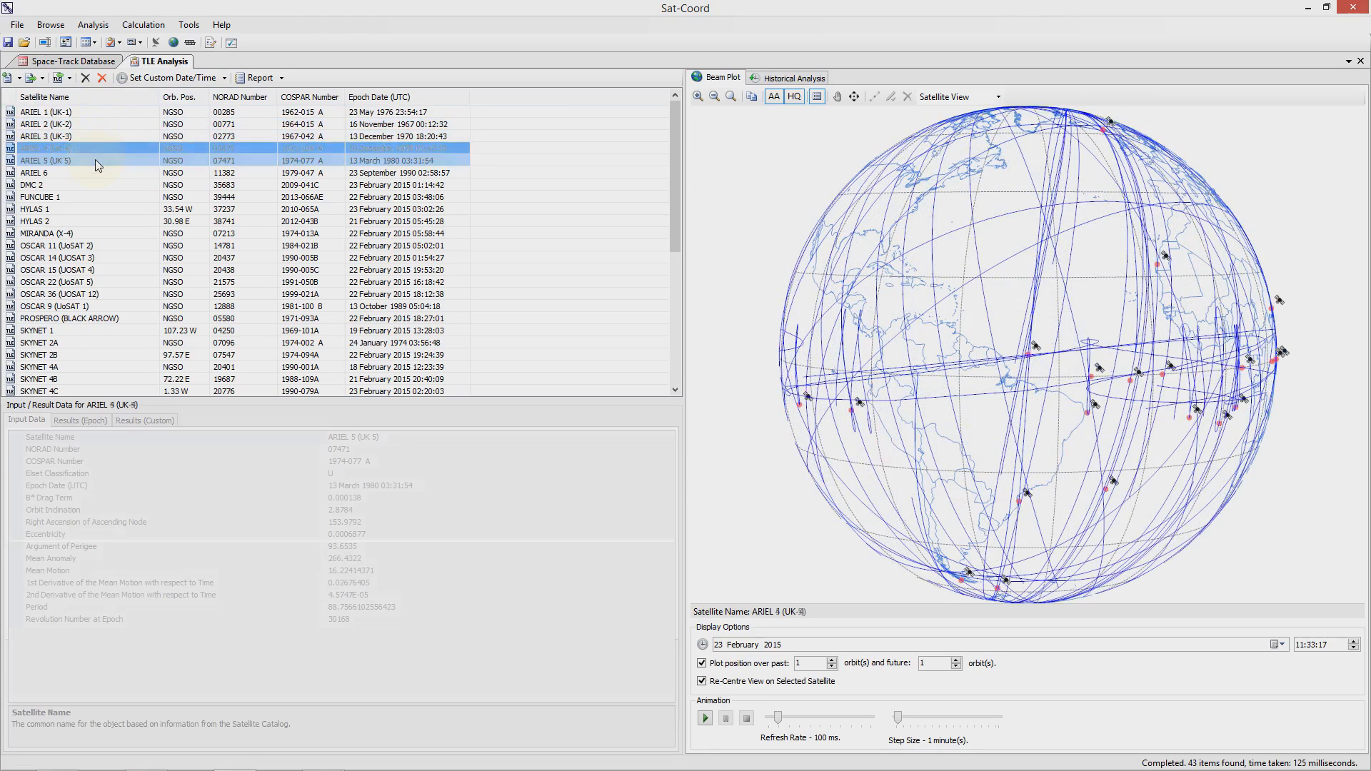
pyautogui.click(72, 172)
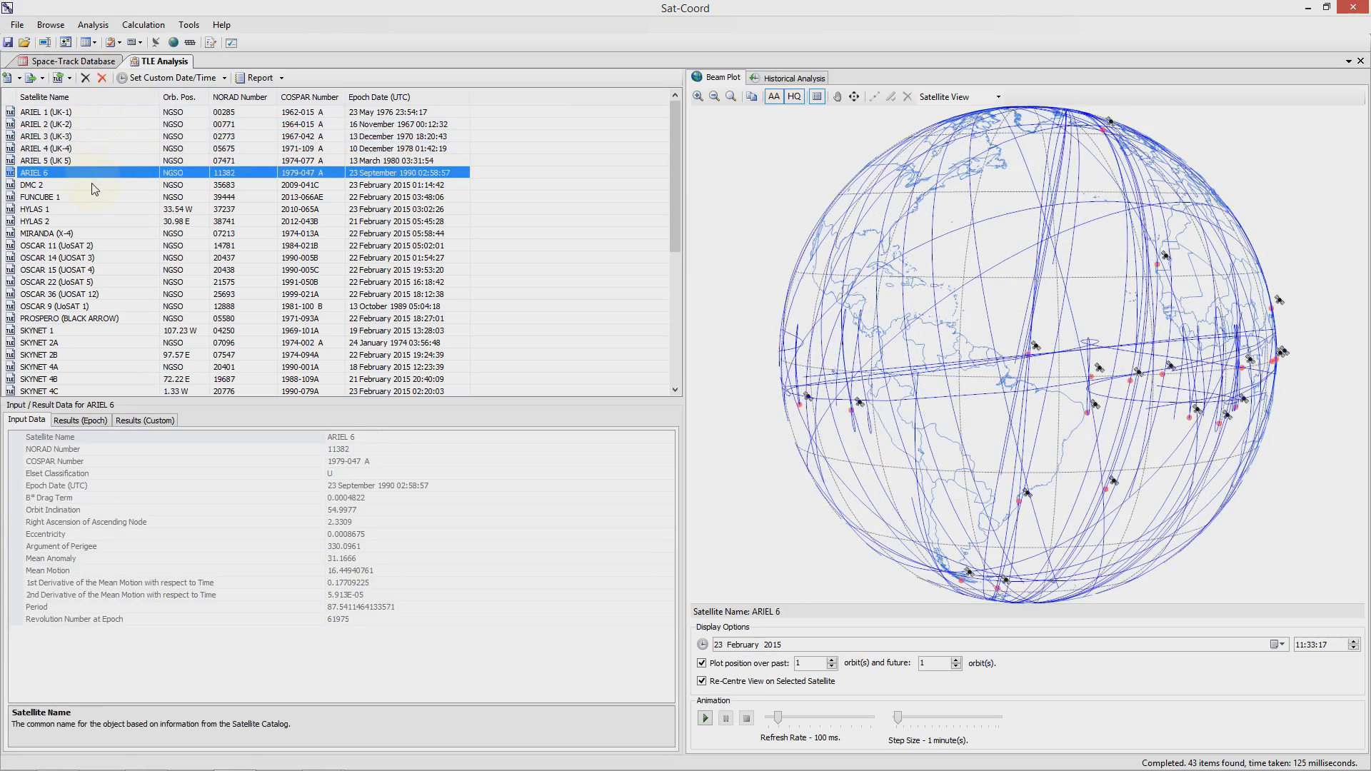
pyautogui.click(36, 205)
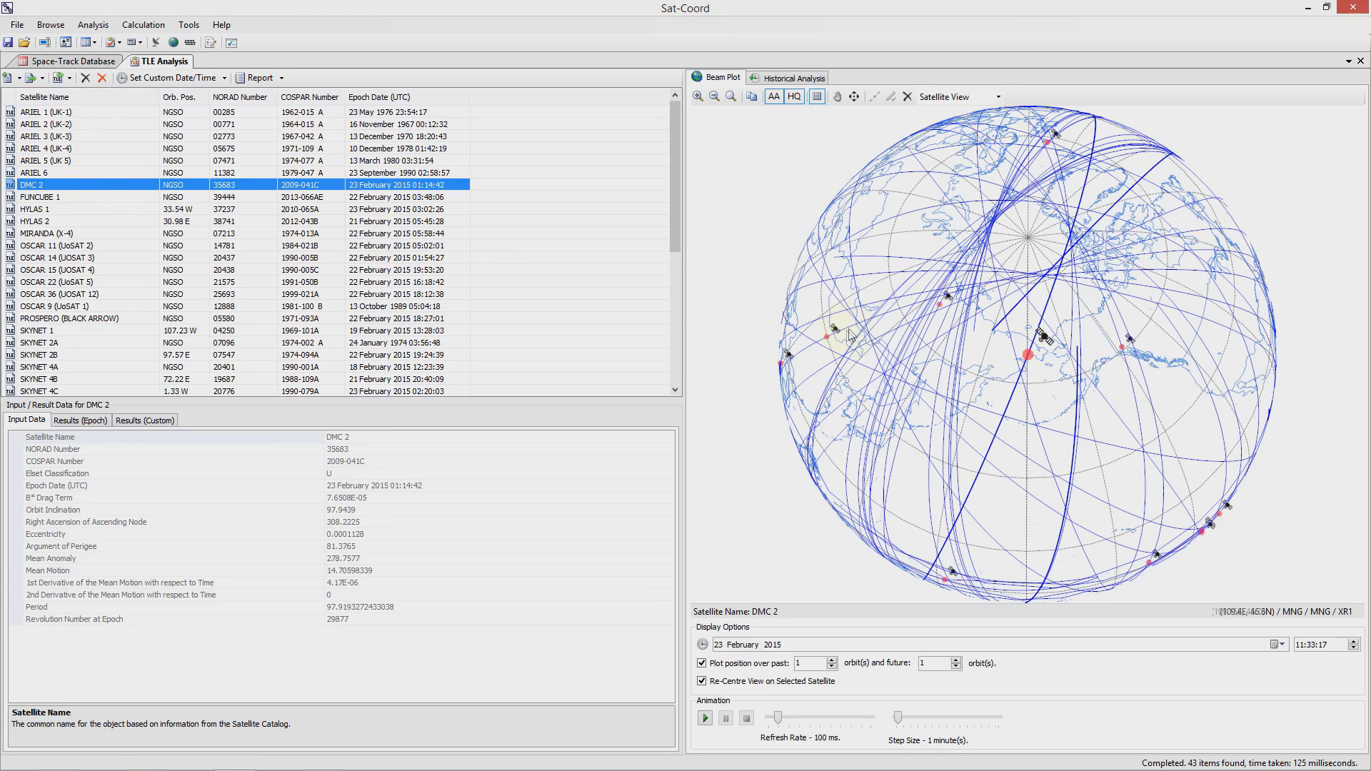
pyautogui.moveTo(874, 334)
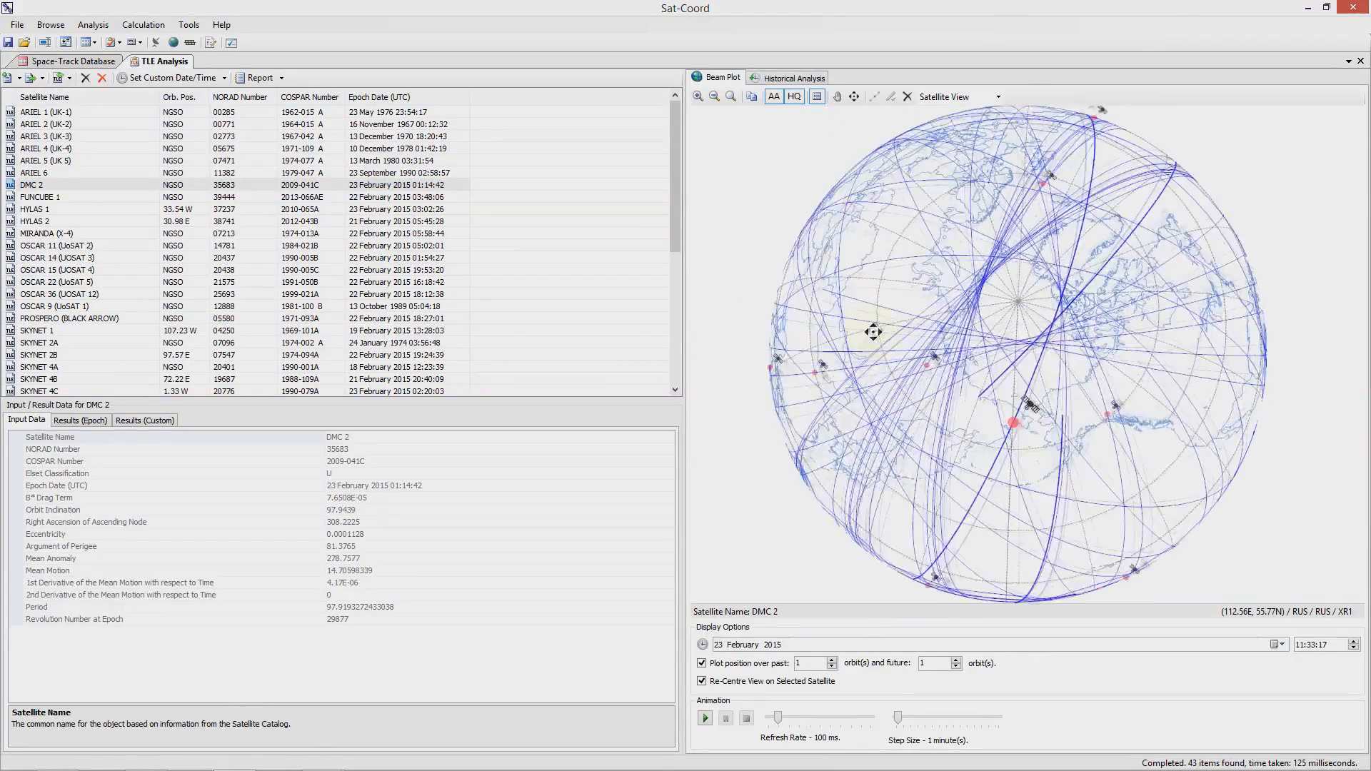
# Try Plate Carree and Mercator projections, then return to Satellite View centred on DMC 2.
pyautogui.click(997, 97)
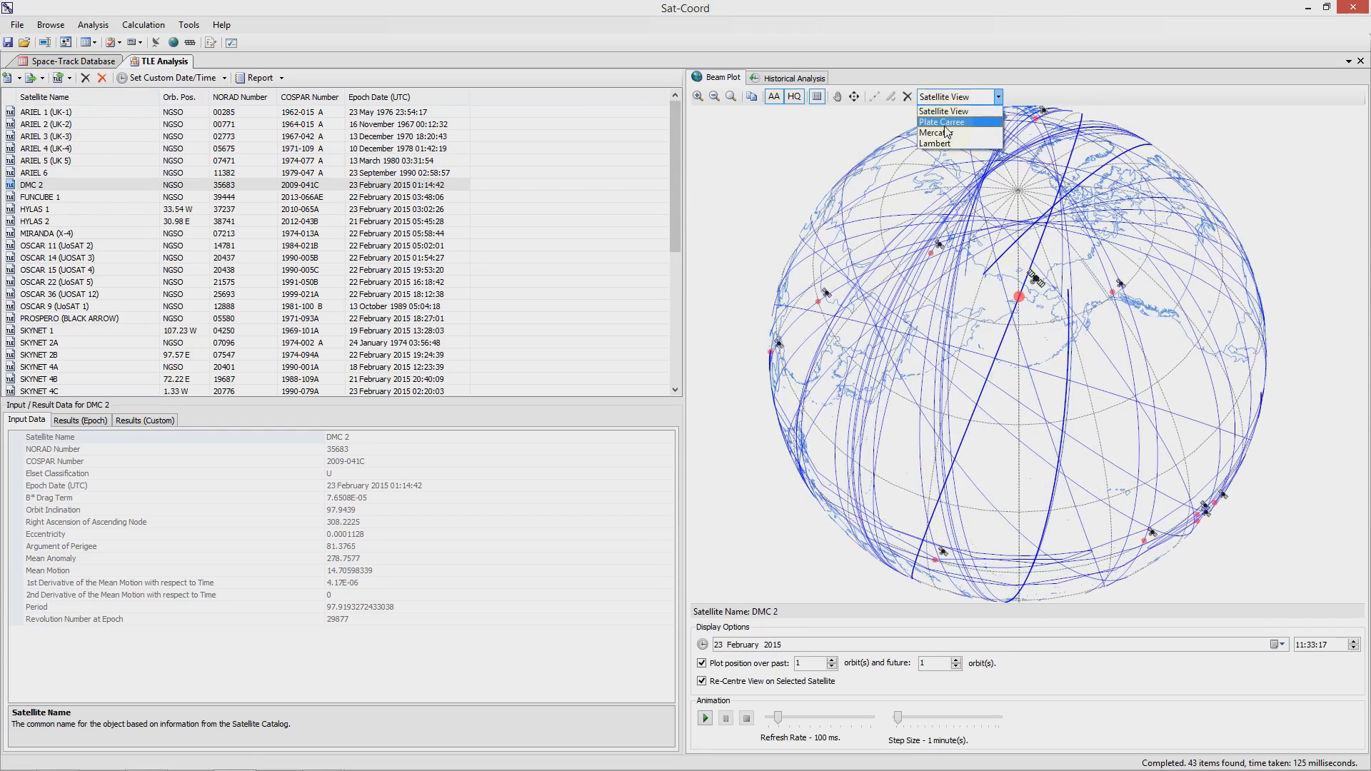
pyautogui.click(942, 123)
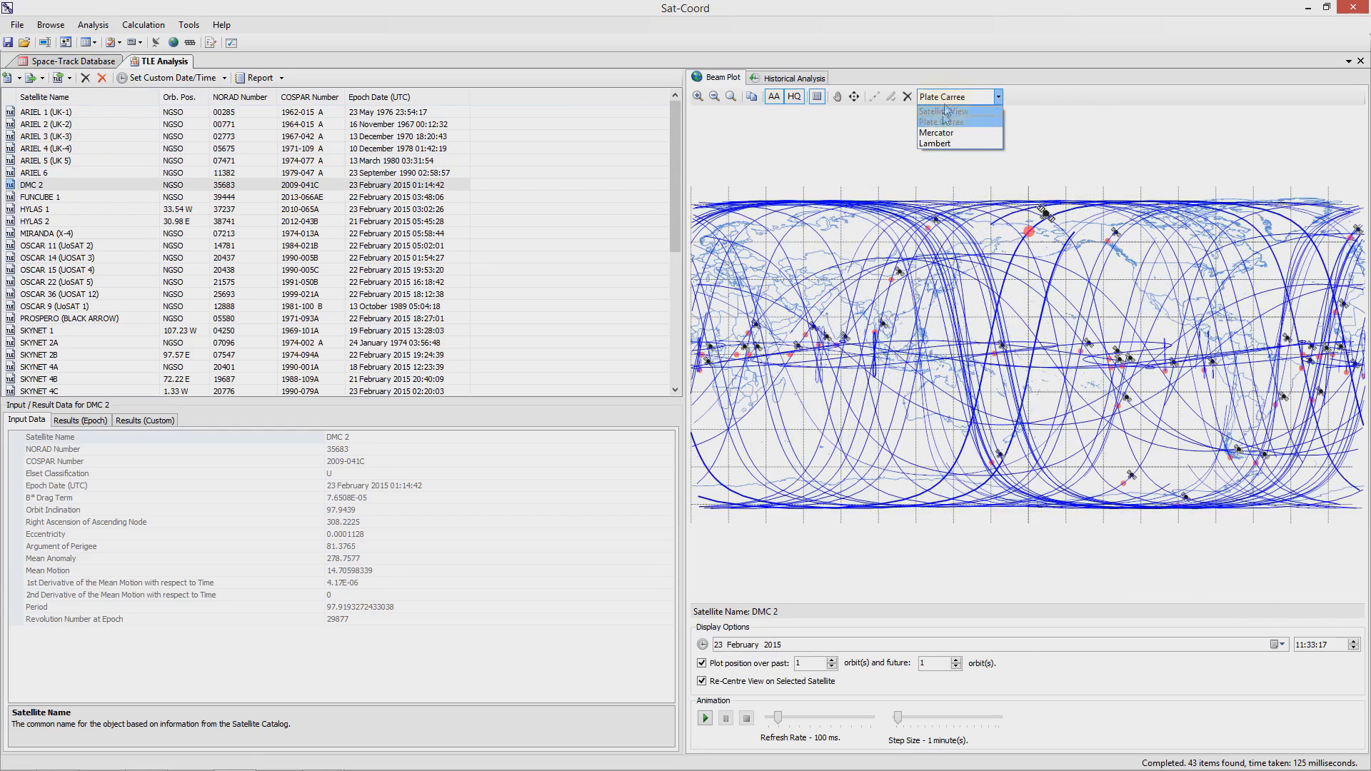
pyautogui.click(935, 131)
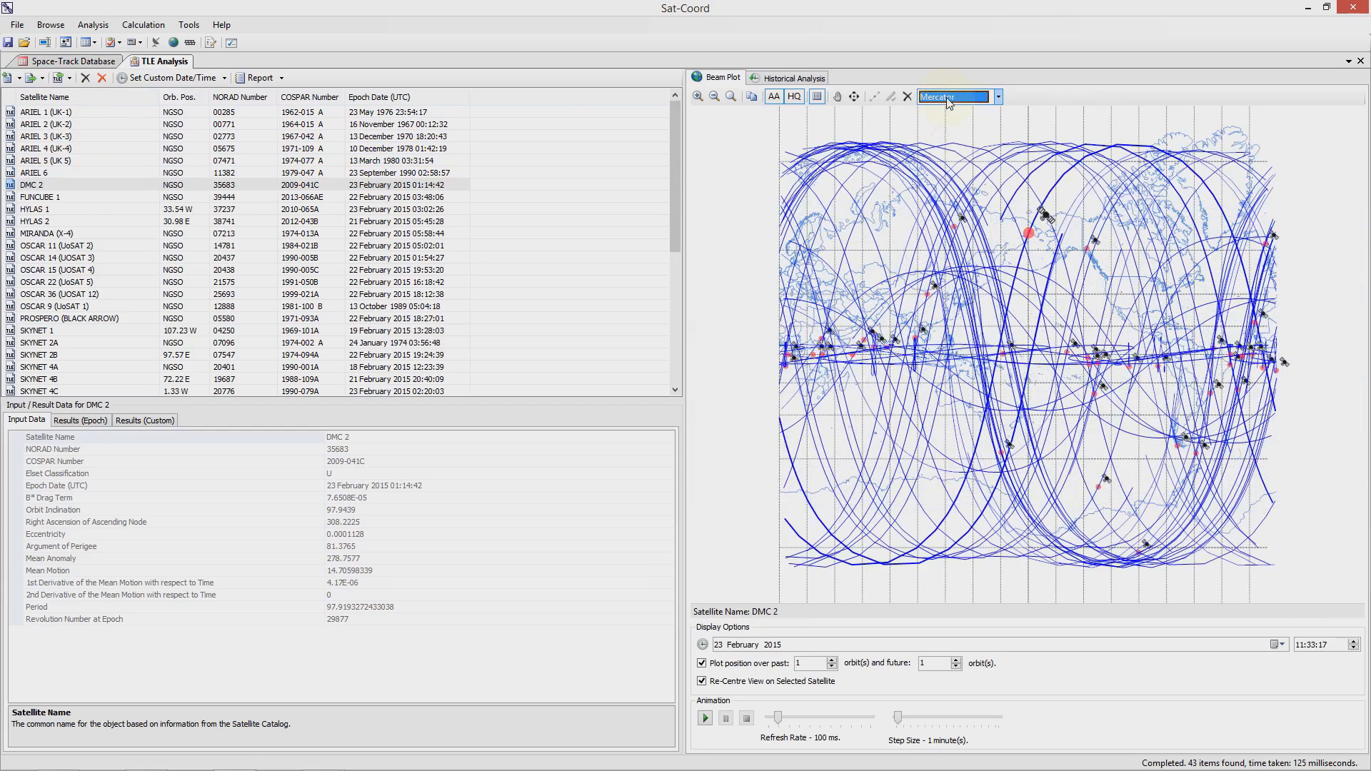
pyautogui.click(997, 97)
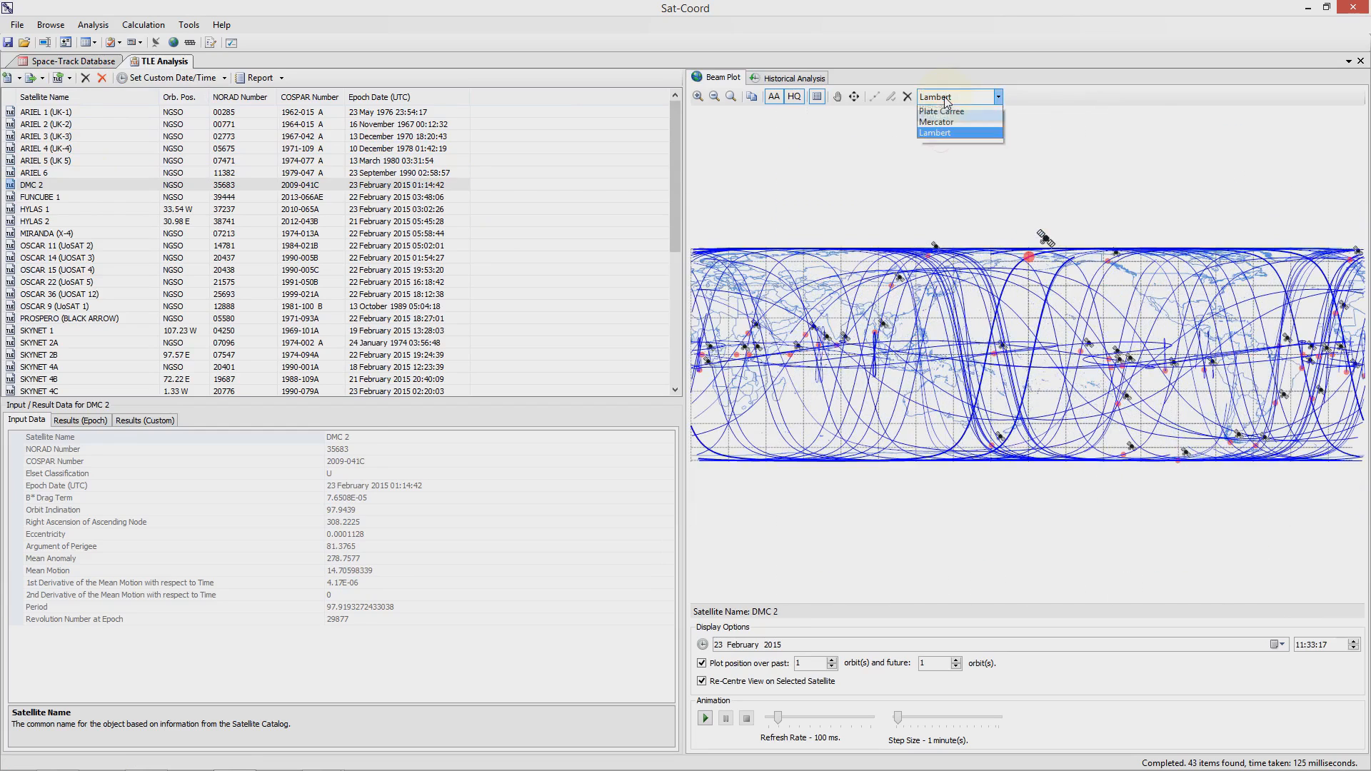
pyautogui.click(953, 133)
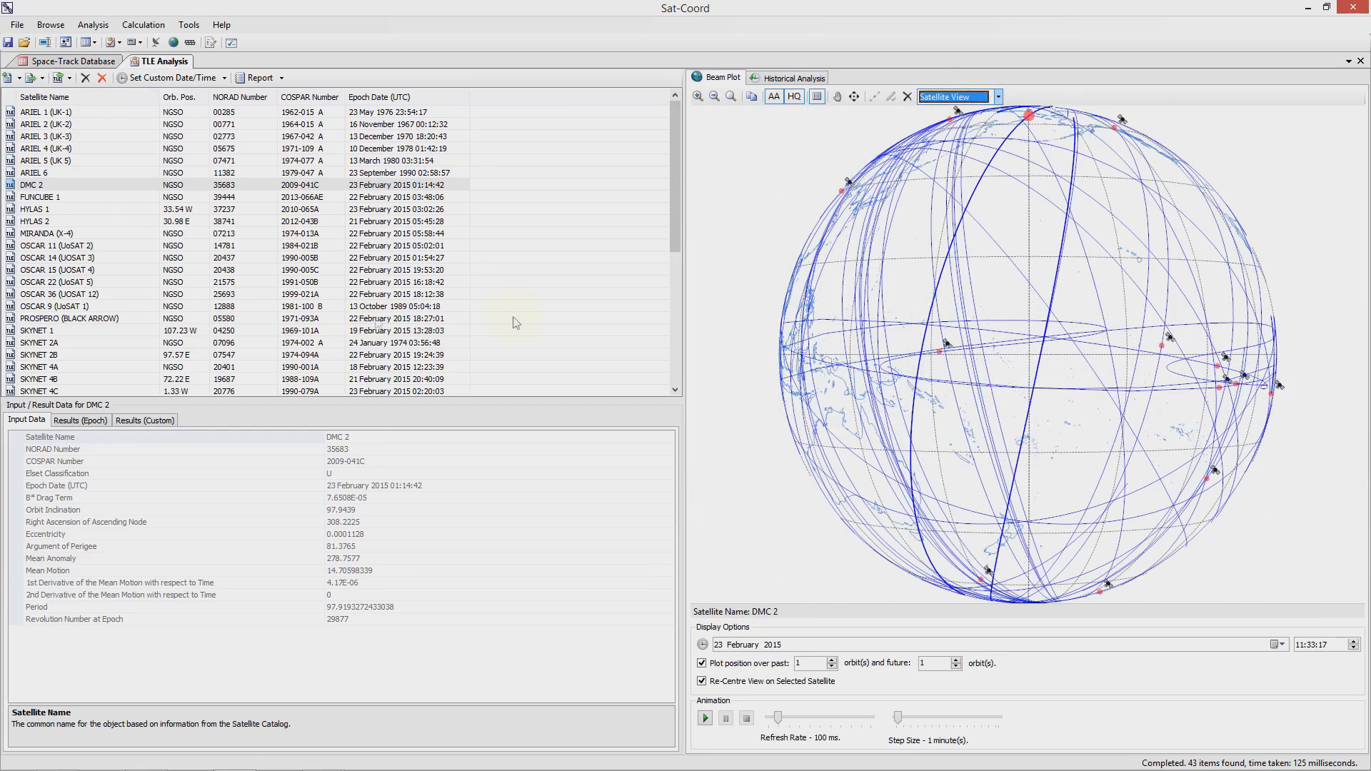
pyautogui.click(29, 185)
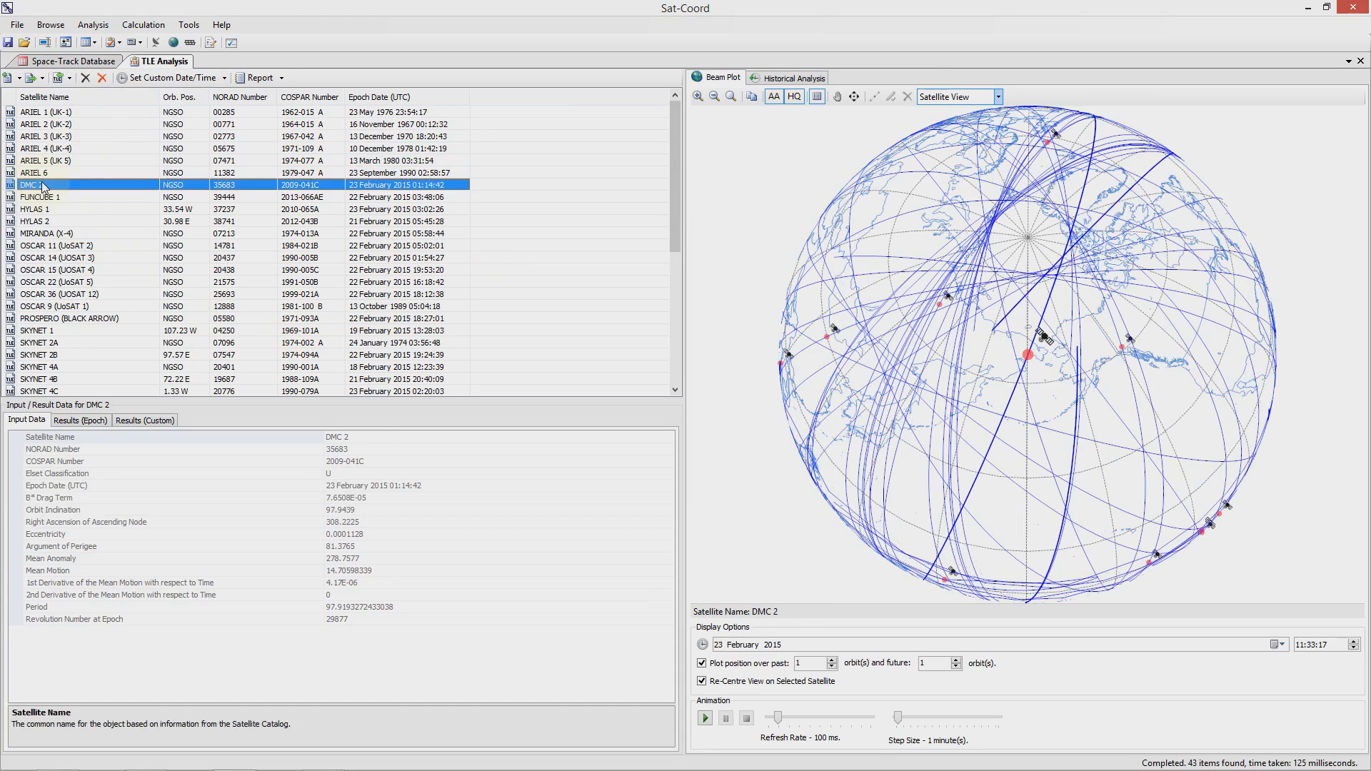
pyautogui.moveTo(85, 440)
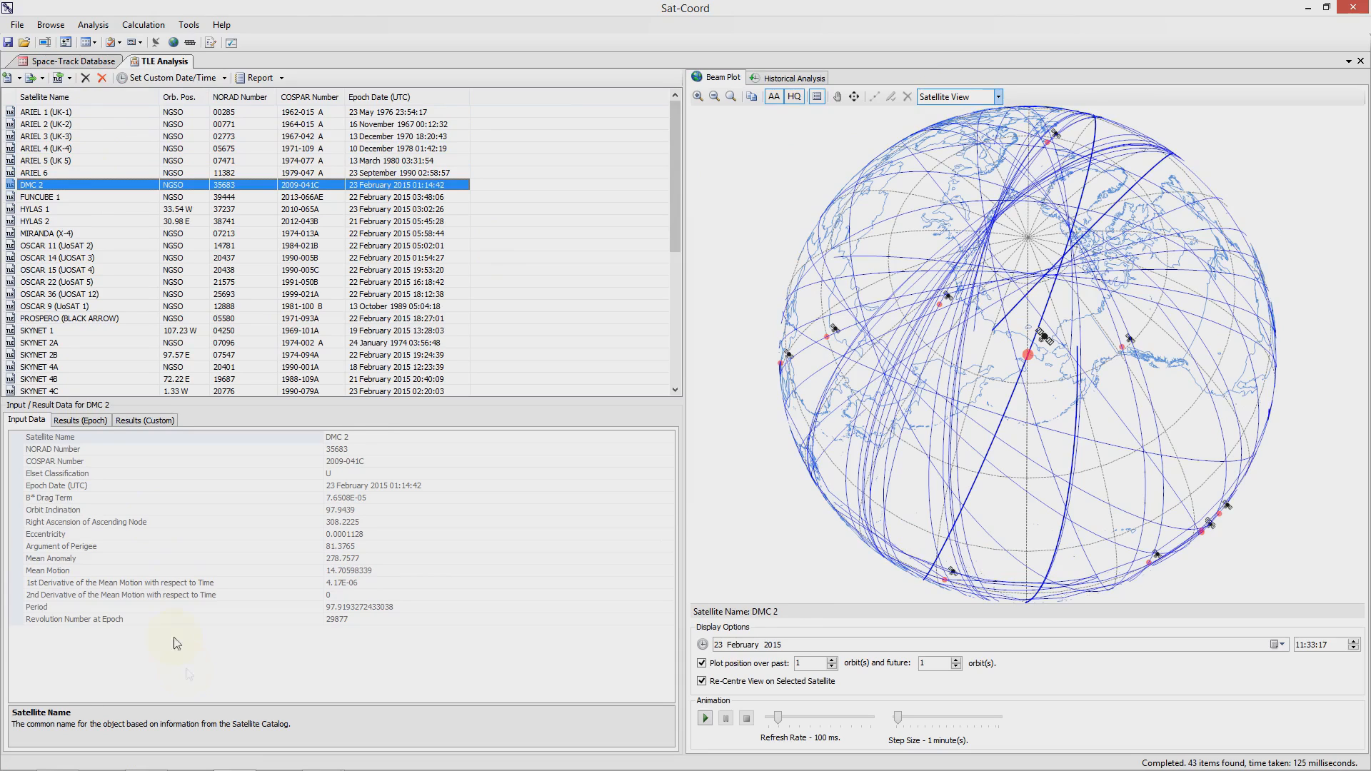
# Compare DMC 2's epoch and custom-time results, ending on the epoch longitude 136.92, altitude 662.04.
pyautogui.click(80, 420)
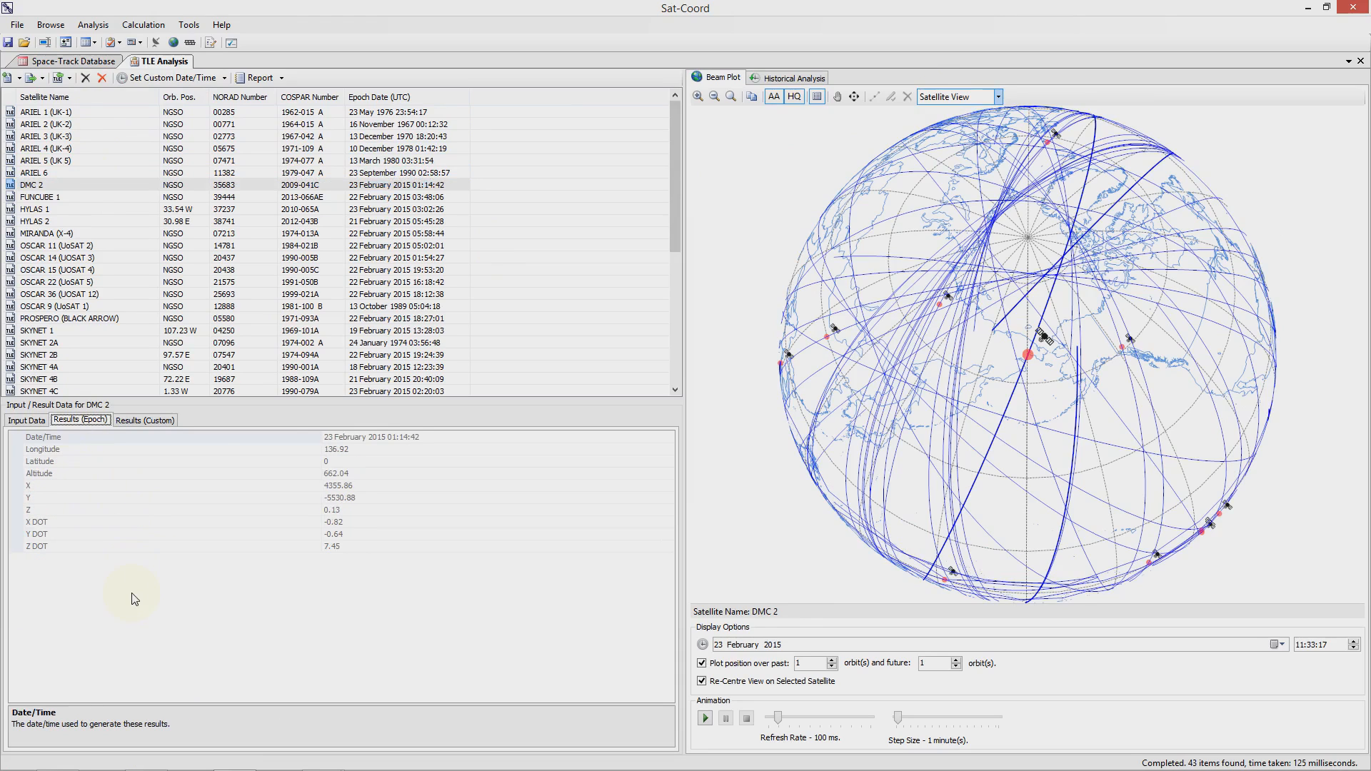
pyautogui.click(145, 419)
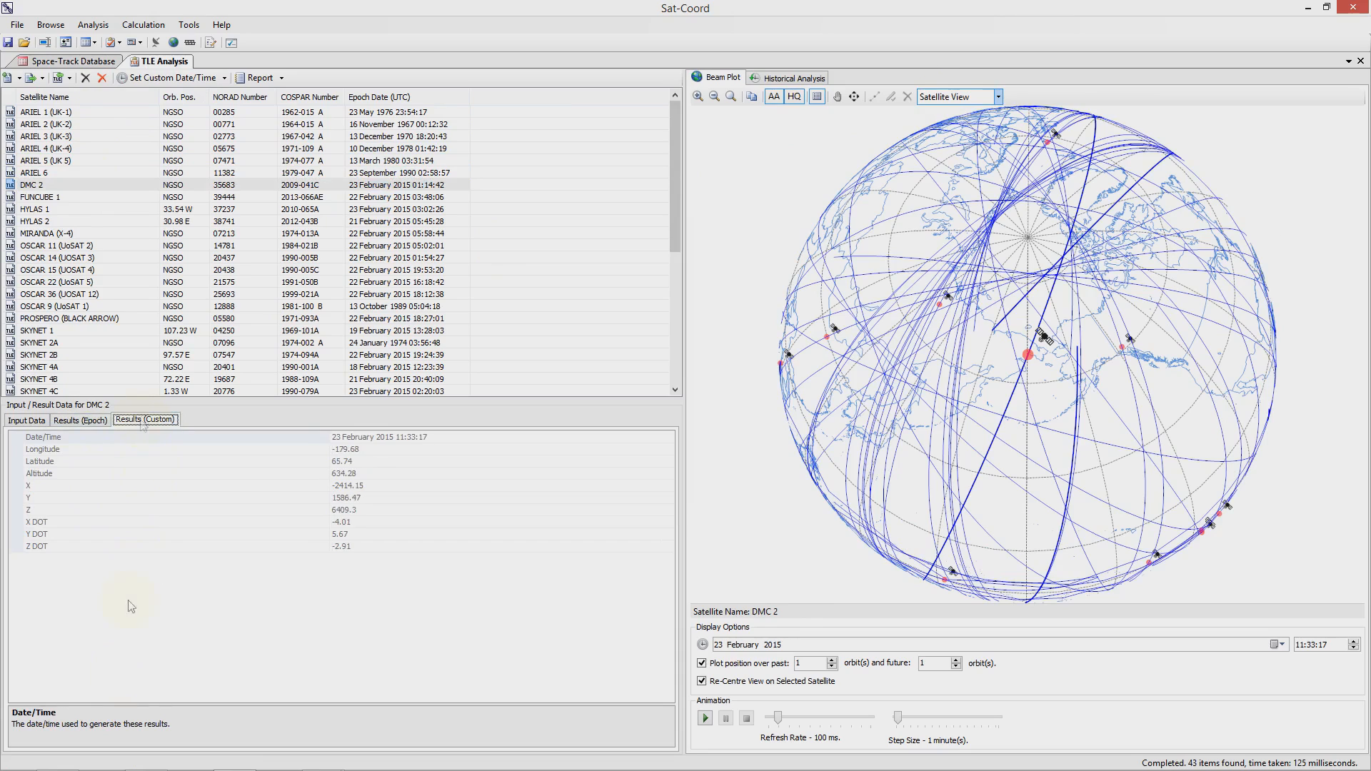
pyautogui.moveTo(121, 685)
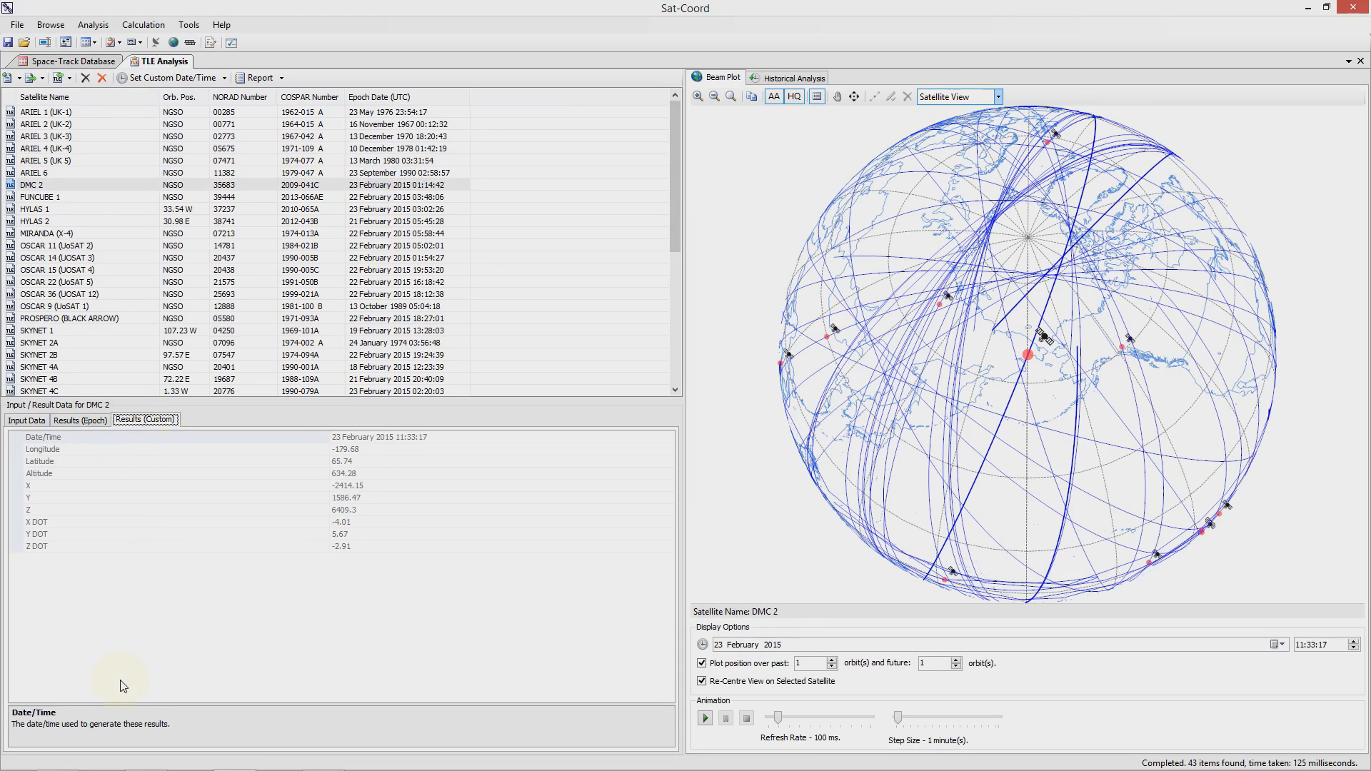
pyautogui.moveTo(122, 501)
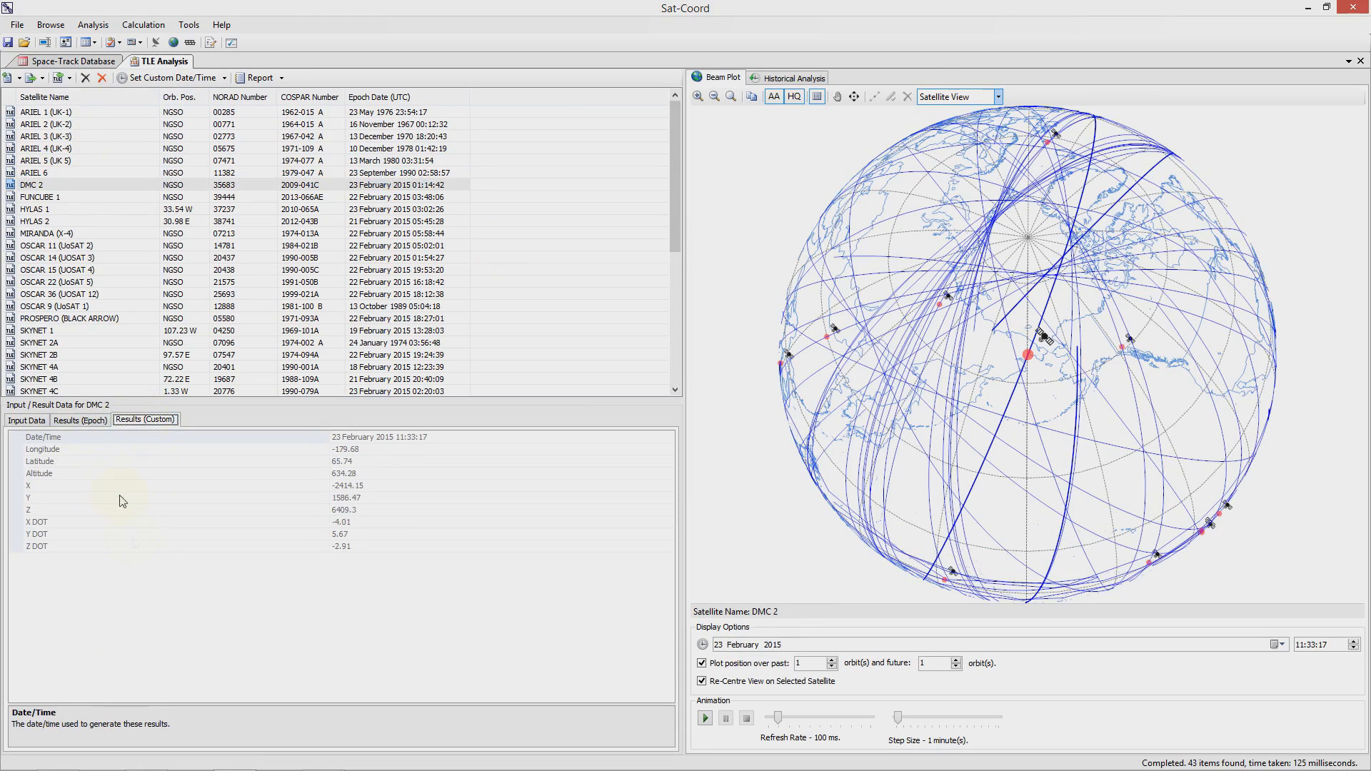
pyautogui.click(80, 420)
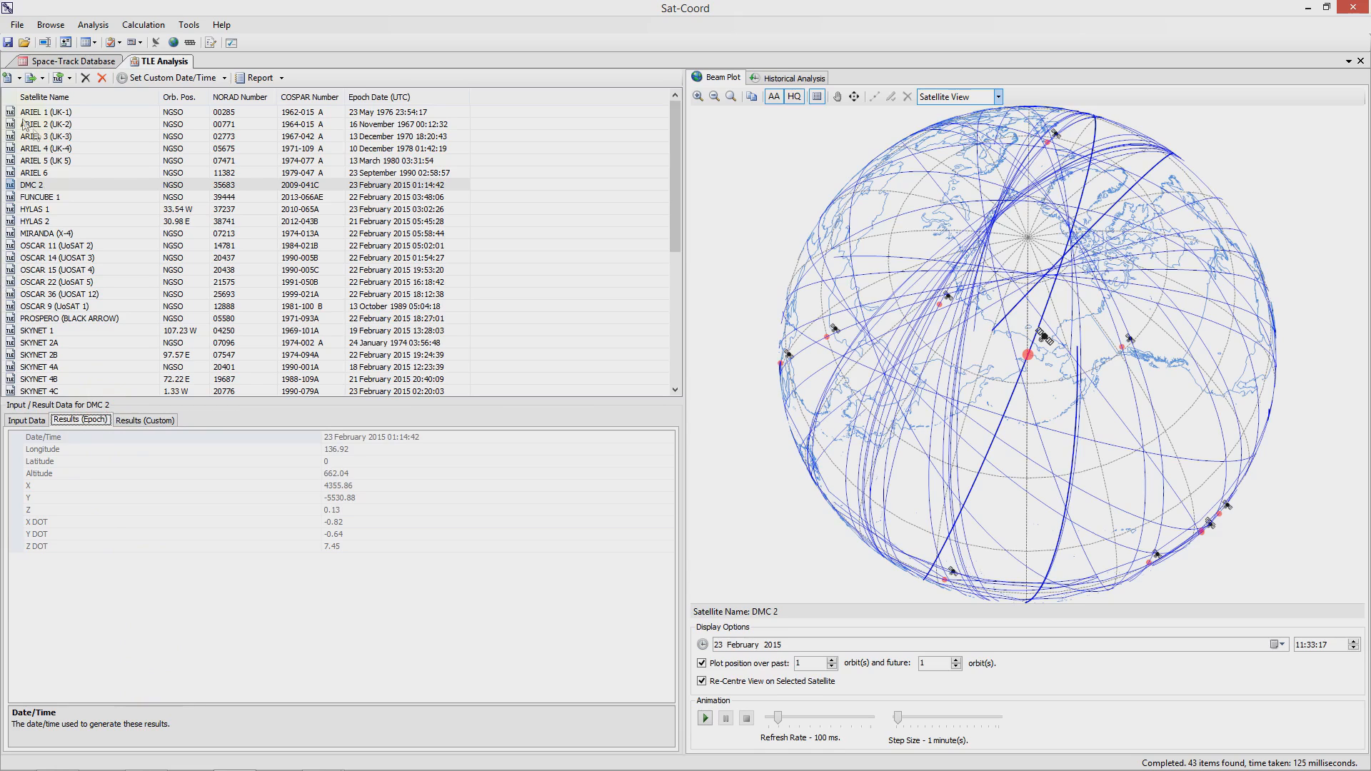
# Export the UK TLE analysis results to a CSV file opened in Excel.
pyautogui.click(26, 78)
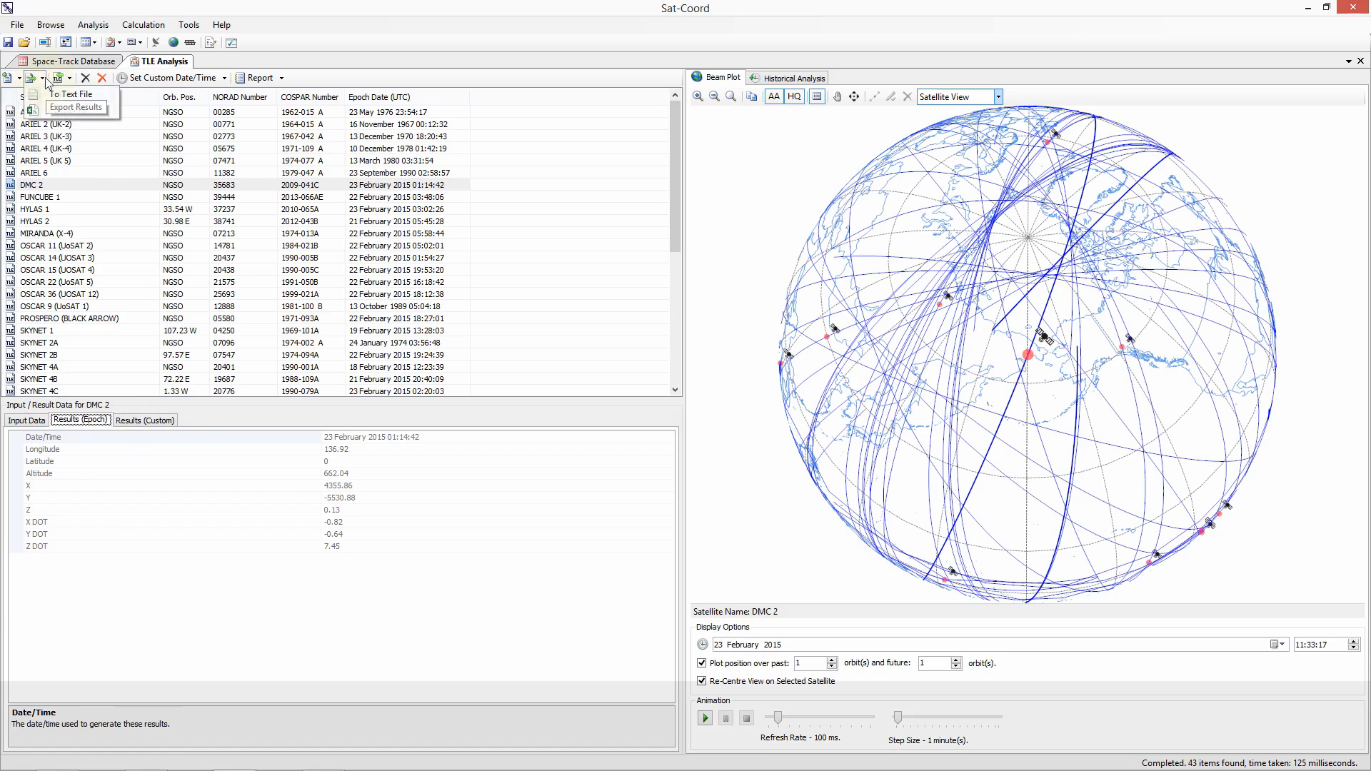
pyautogui.moveTo(72, 95)
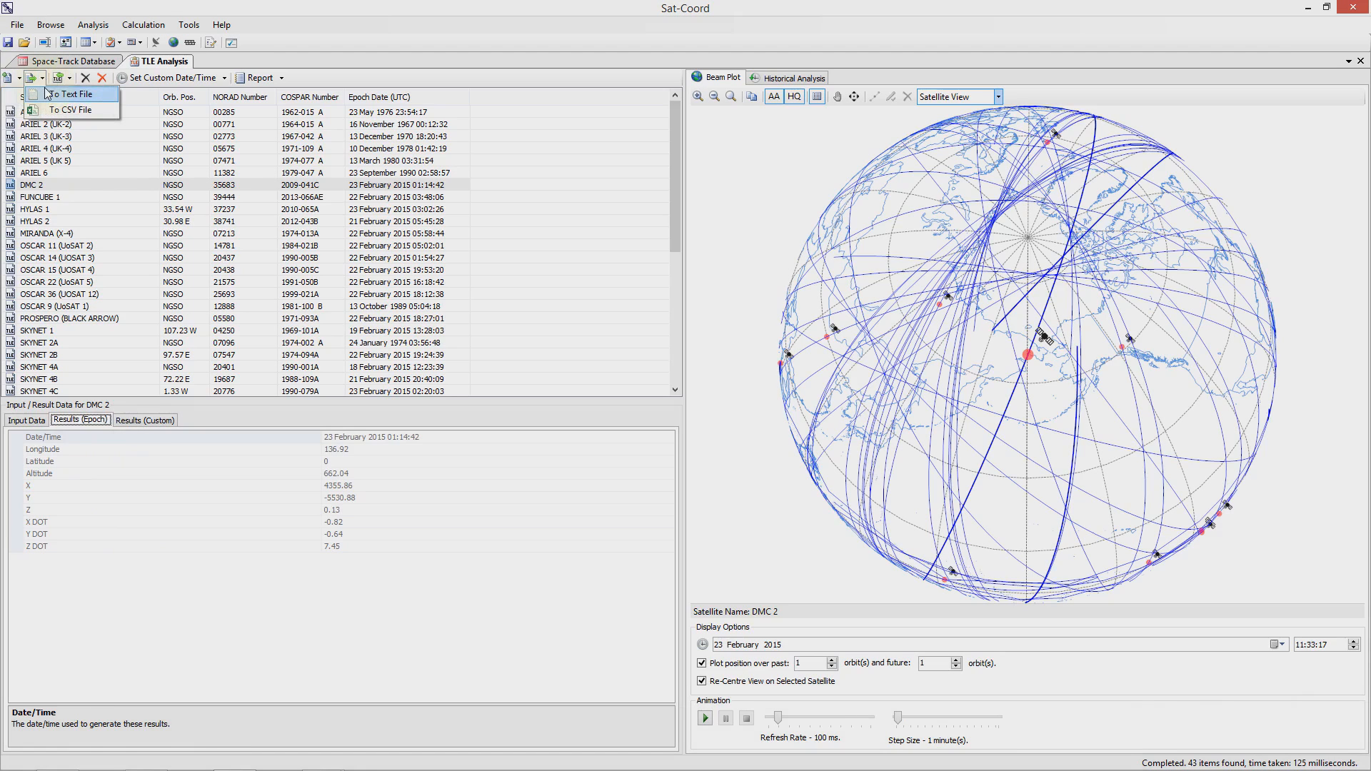
pyautogui.click(71, 110)
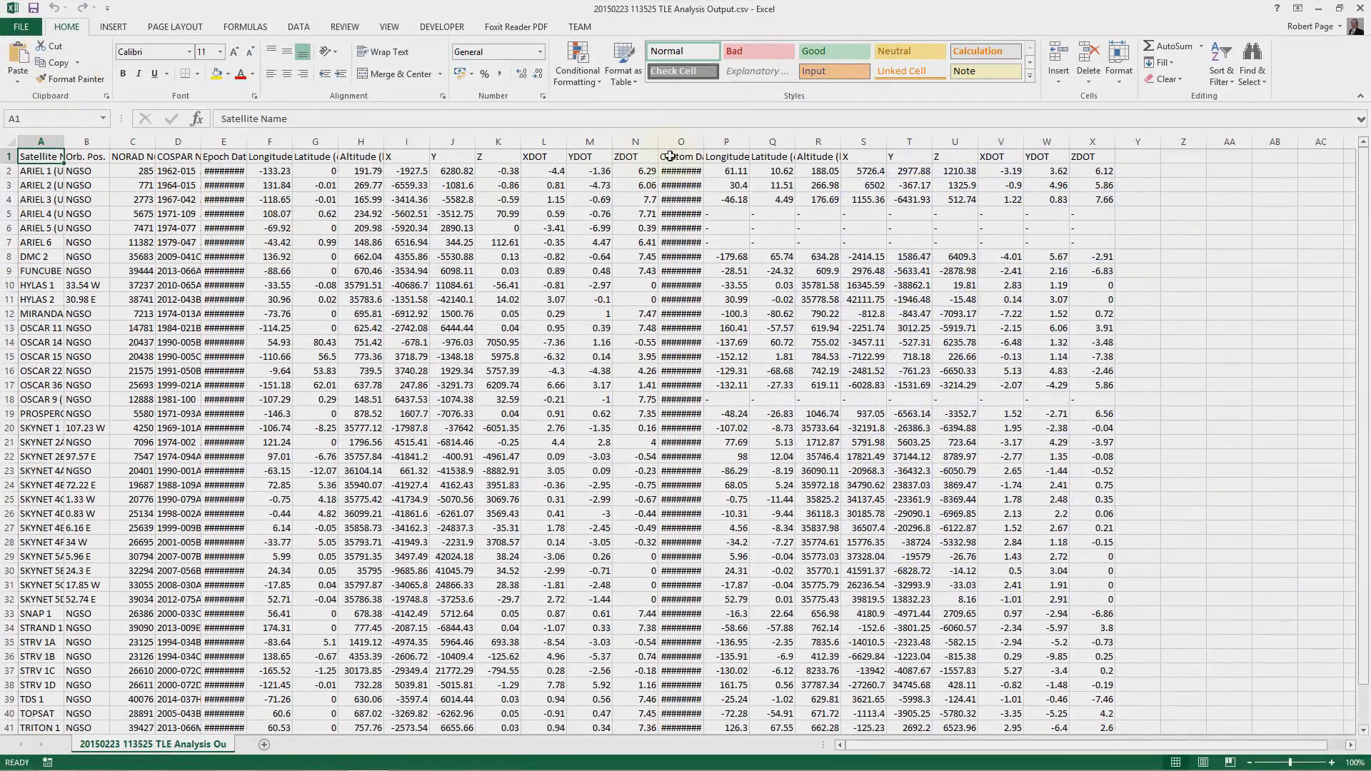
# Widen the date columns, then close Excel without saving the spreadsheet.
pyautogui.moveTo(708, 142); pyautogui.dragTo(743, 142)
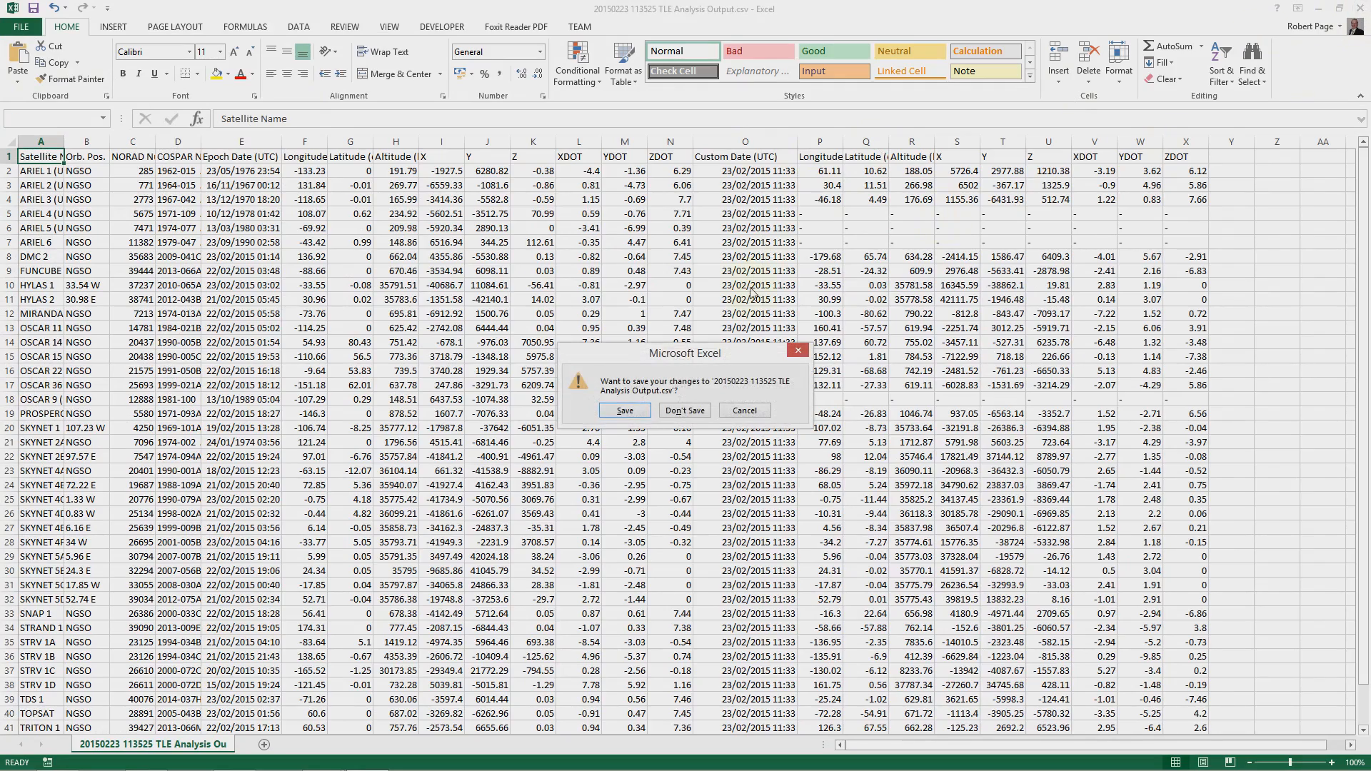
pyautogui.click(684, 411)
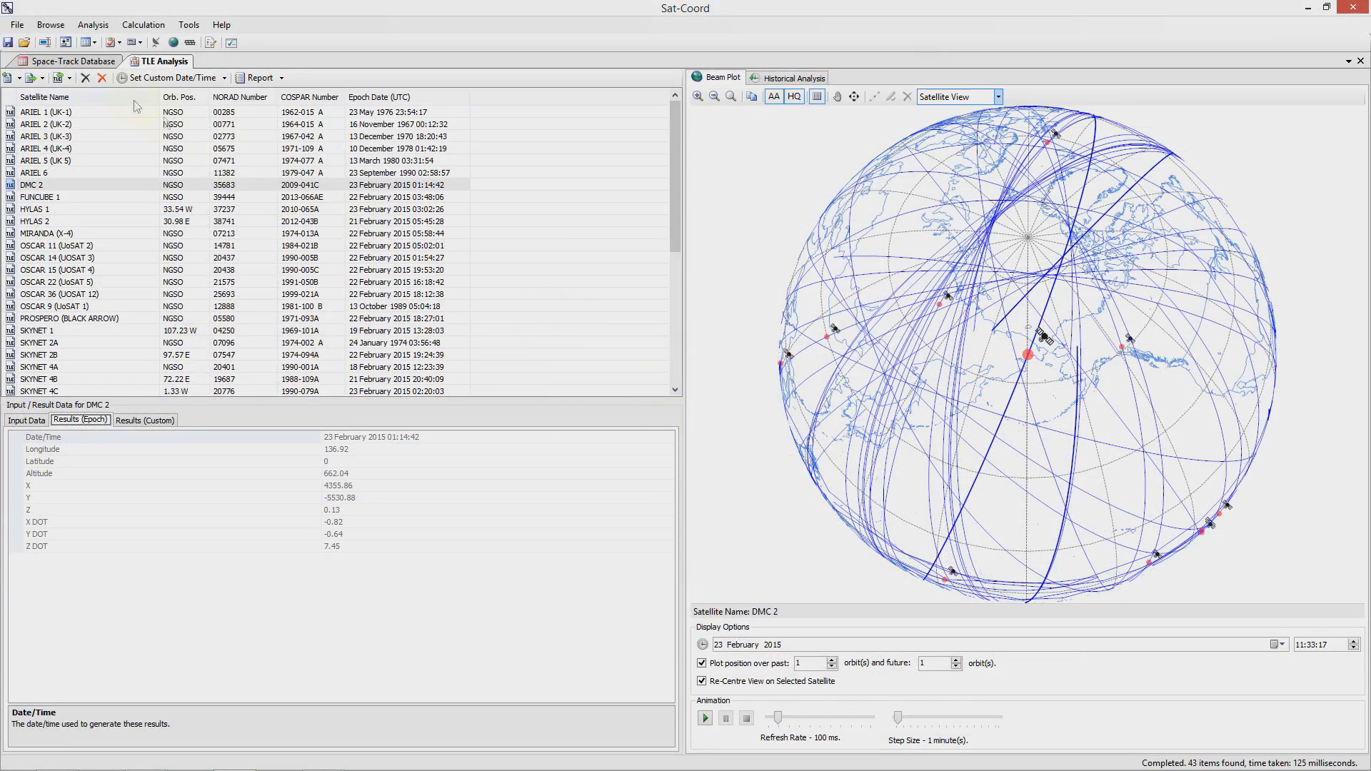
# Set the custom date/time to now, 11:36:23, updating the satellite positions.
pyautogui.click(61, 78)
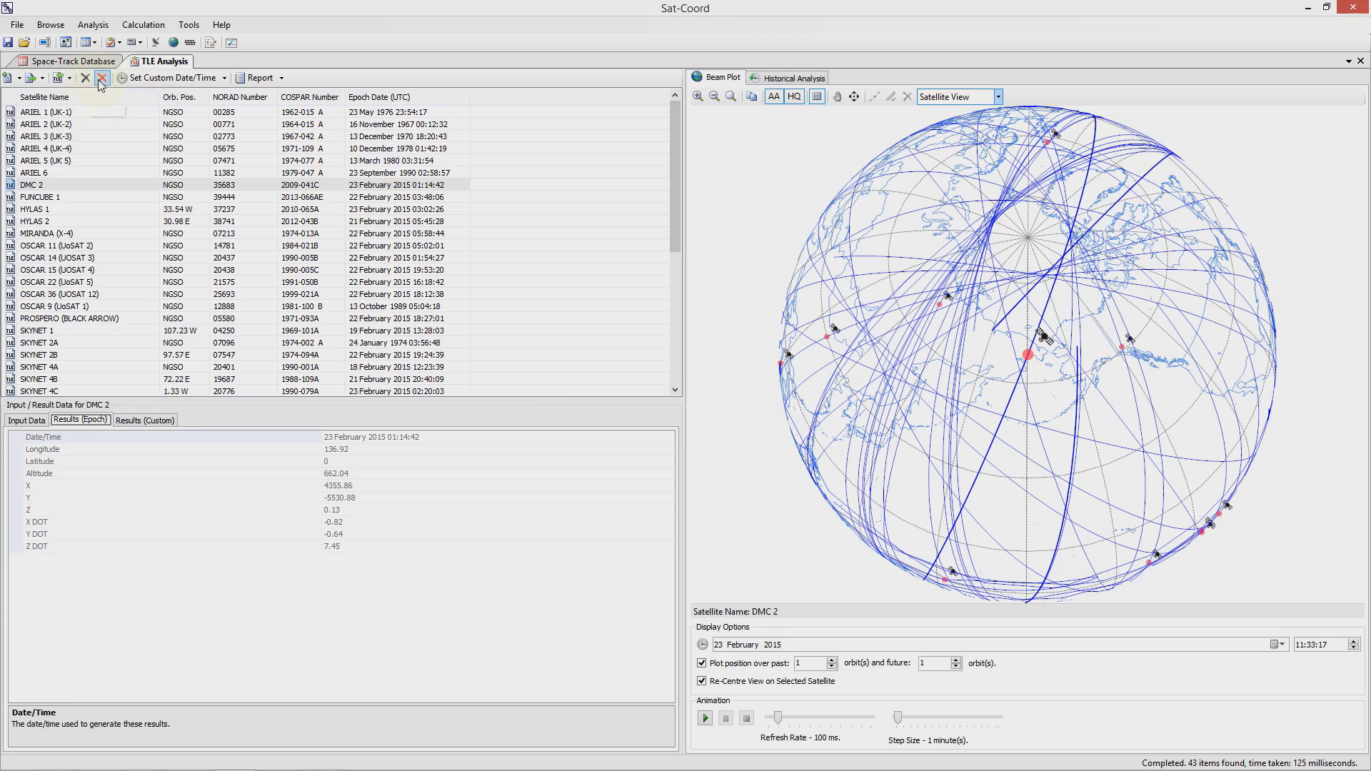
pyautogui.moveTo(104, 77)
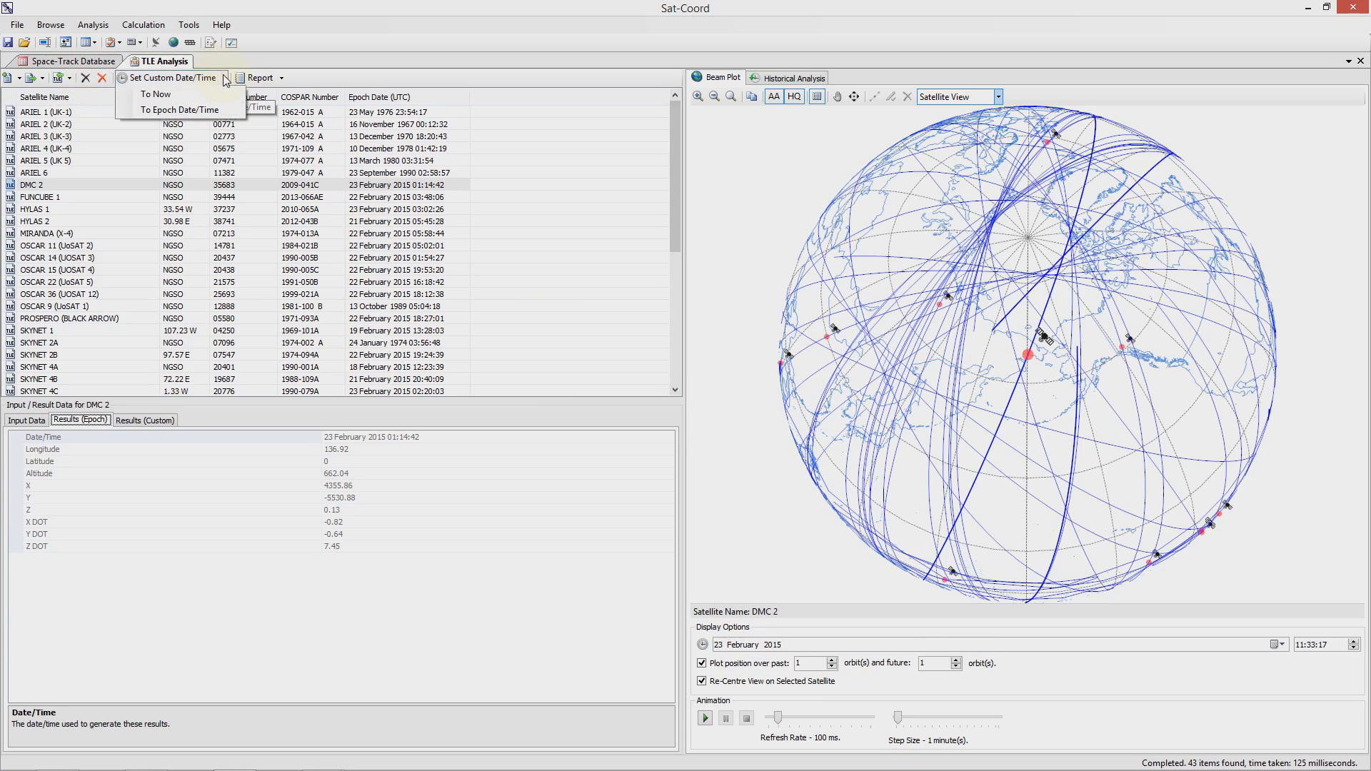
pyautogui.moveTo(156, 95)
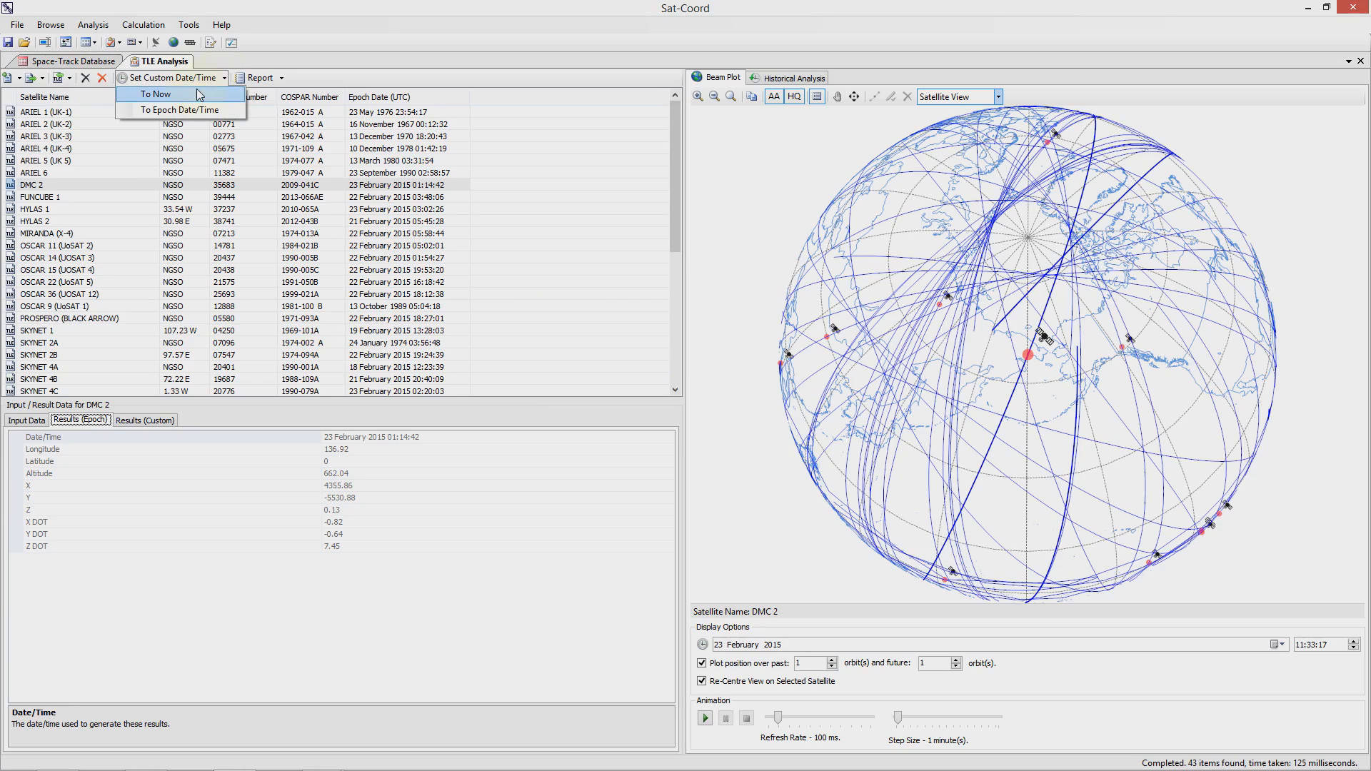
pyautogui.click(163, 95)
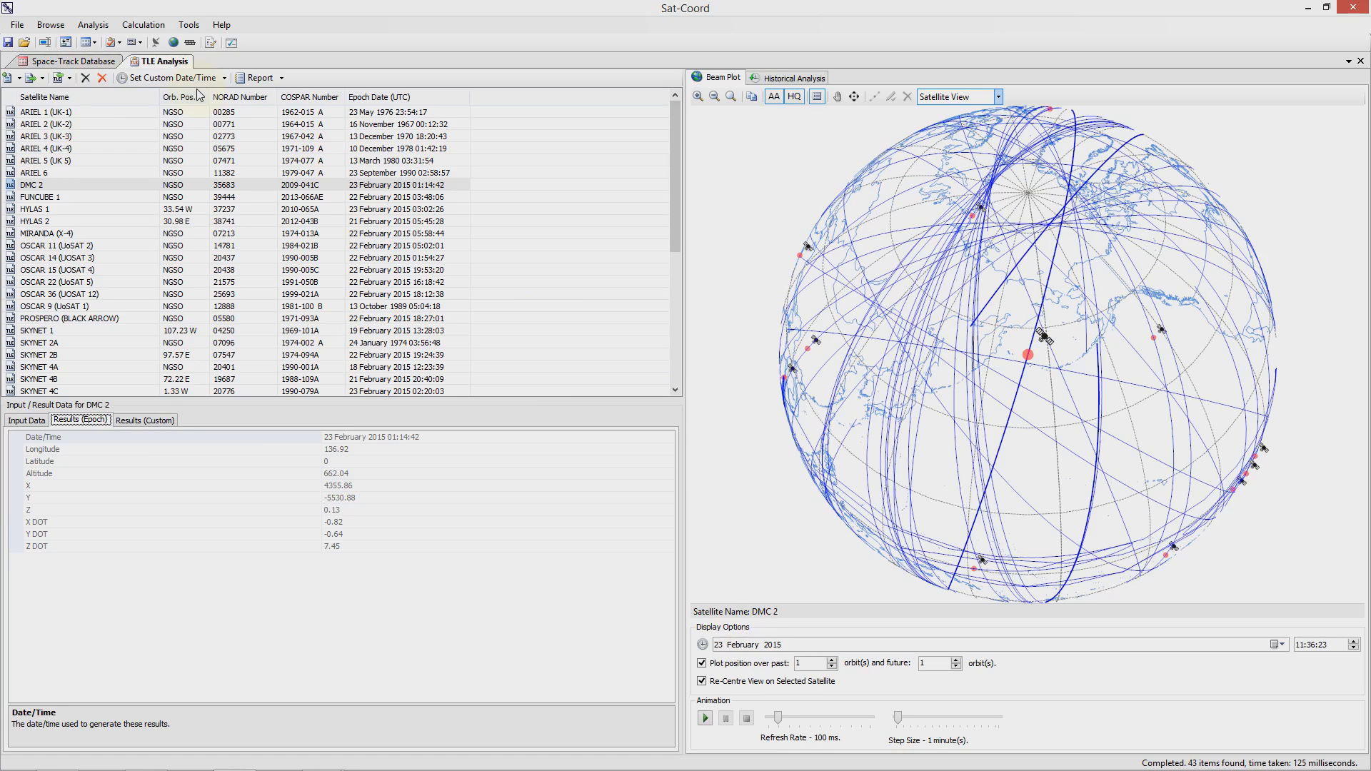
pyautogui.moveTo(241, 137)
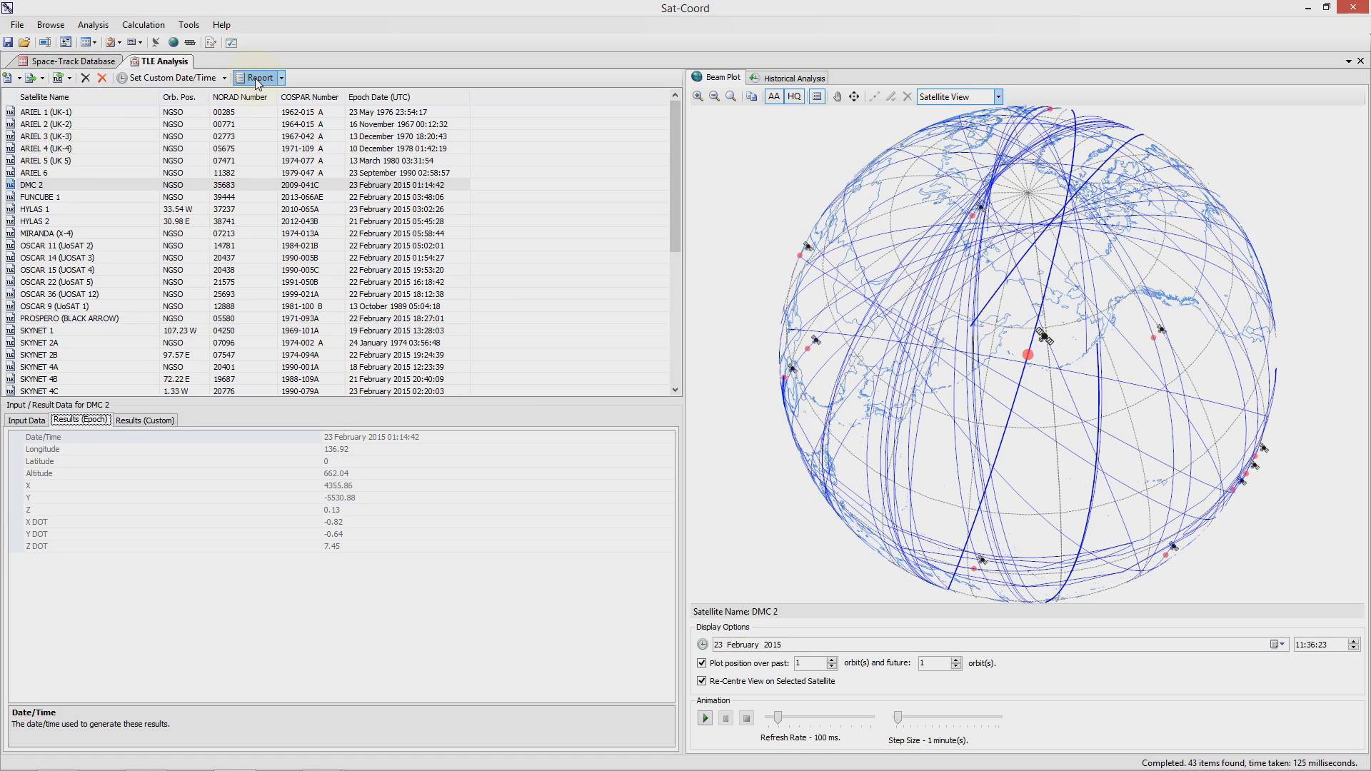
pyautogui.click(255, 77)
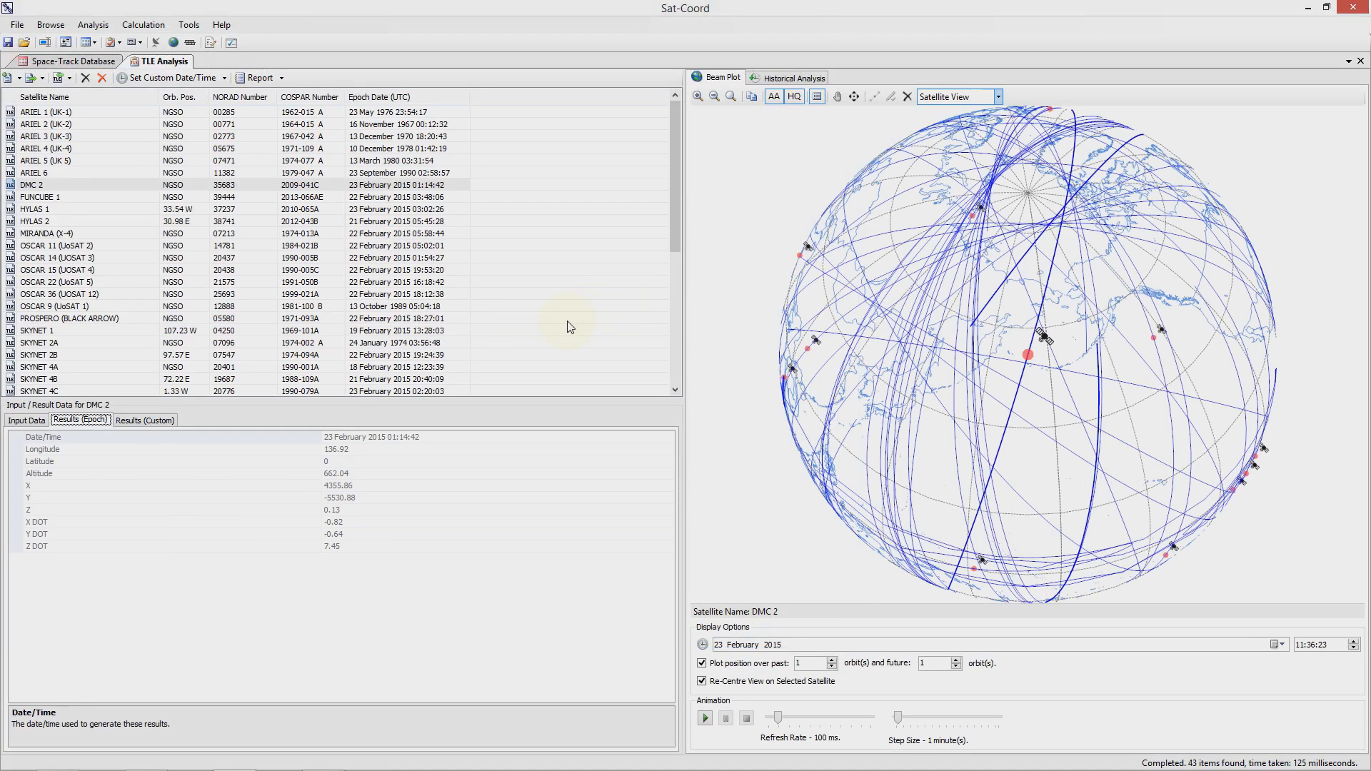
pyautogui.moveTo(1043, 710)
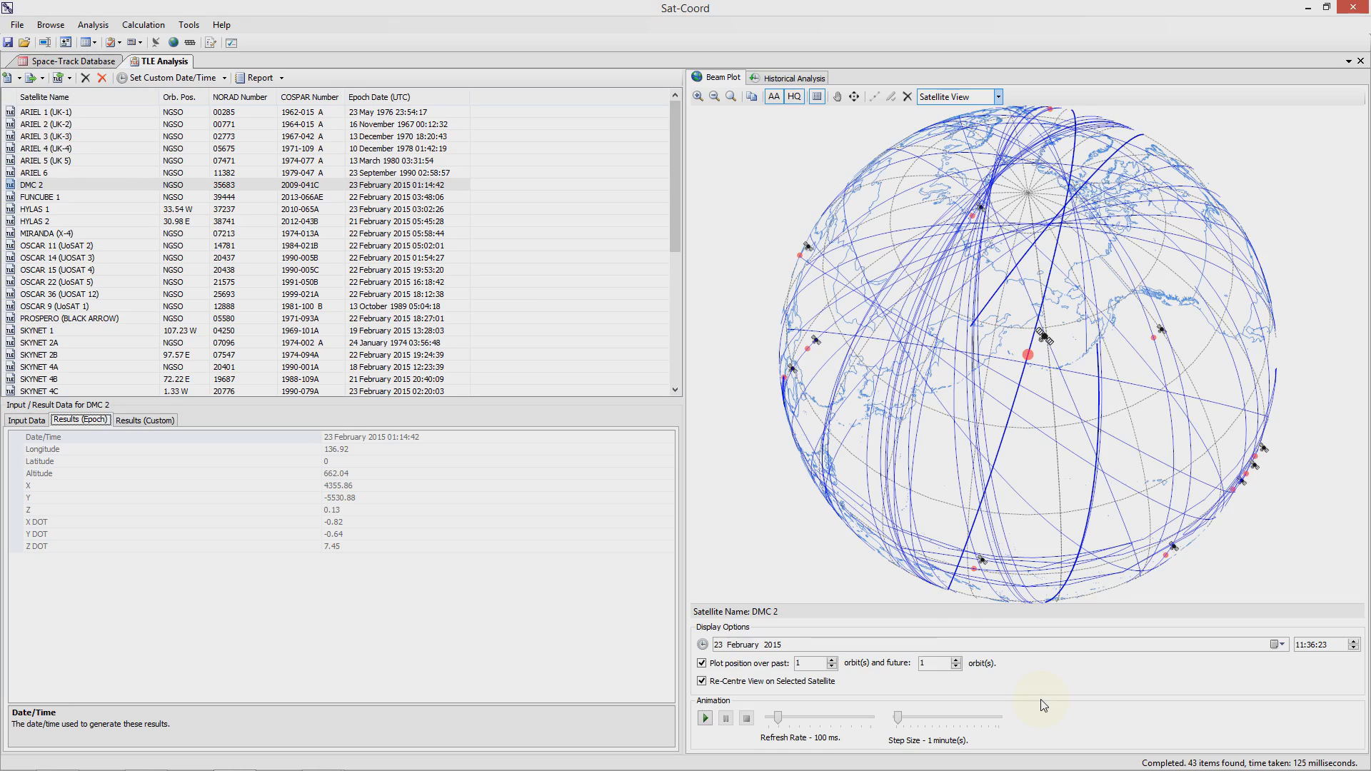
# Raise the past and future orbit counts, then return both to 1 orbit.
pyautogui.click(832, 660)
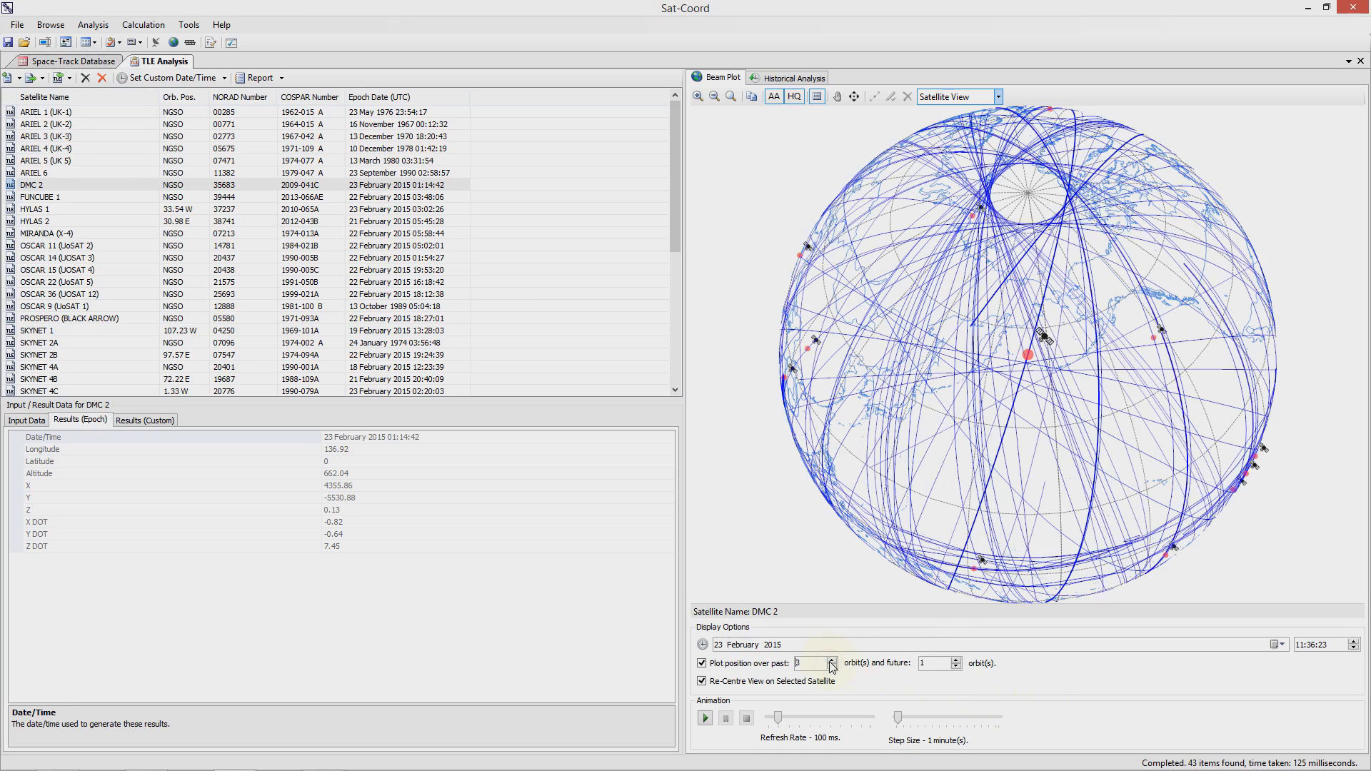
pyautogui.click(952, 659)
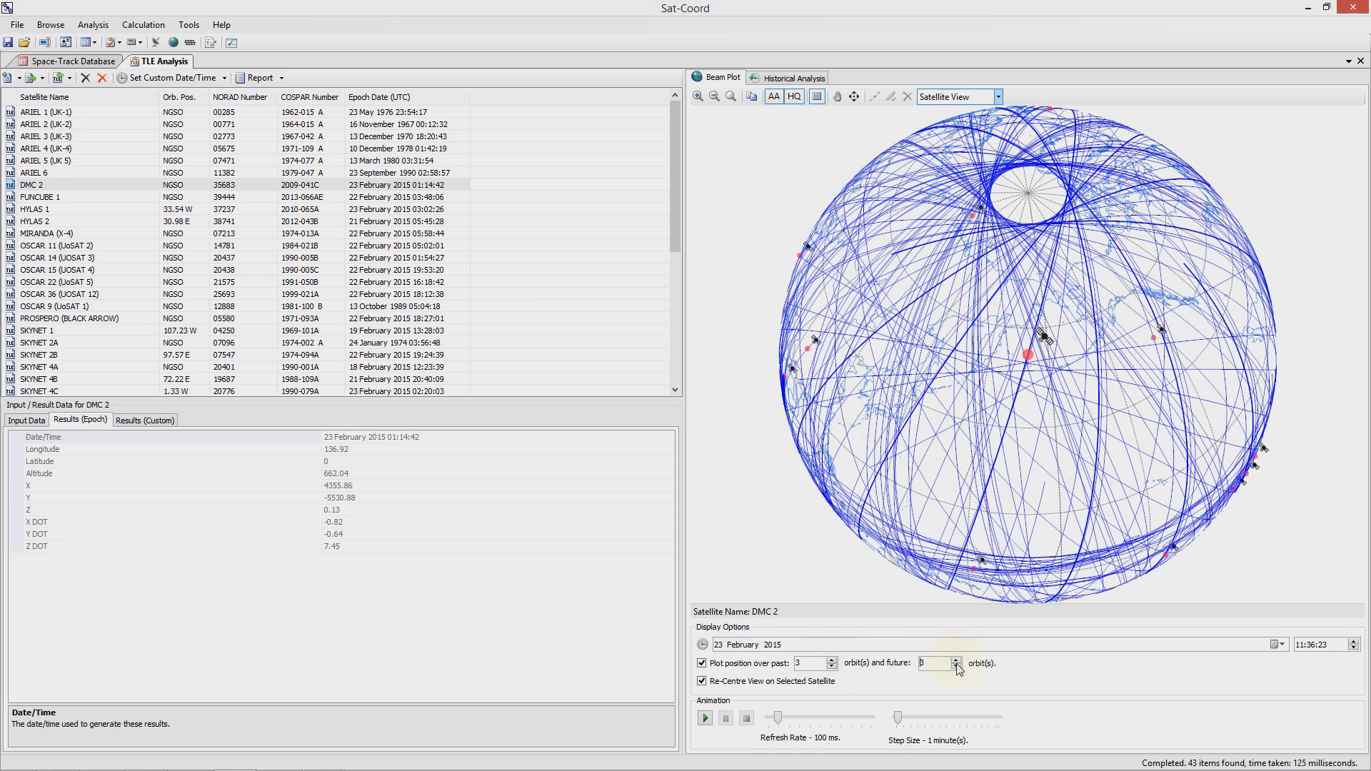
pyautogui.click(959, 667)
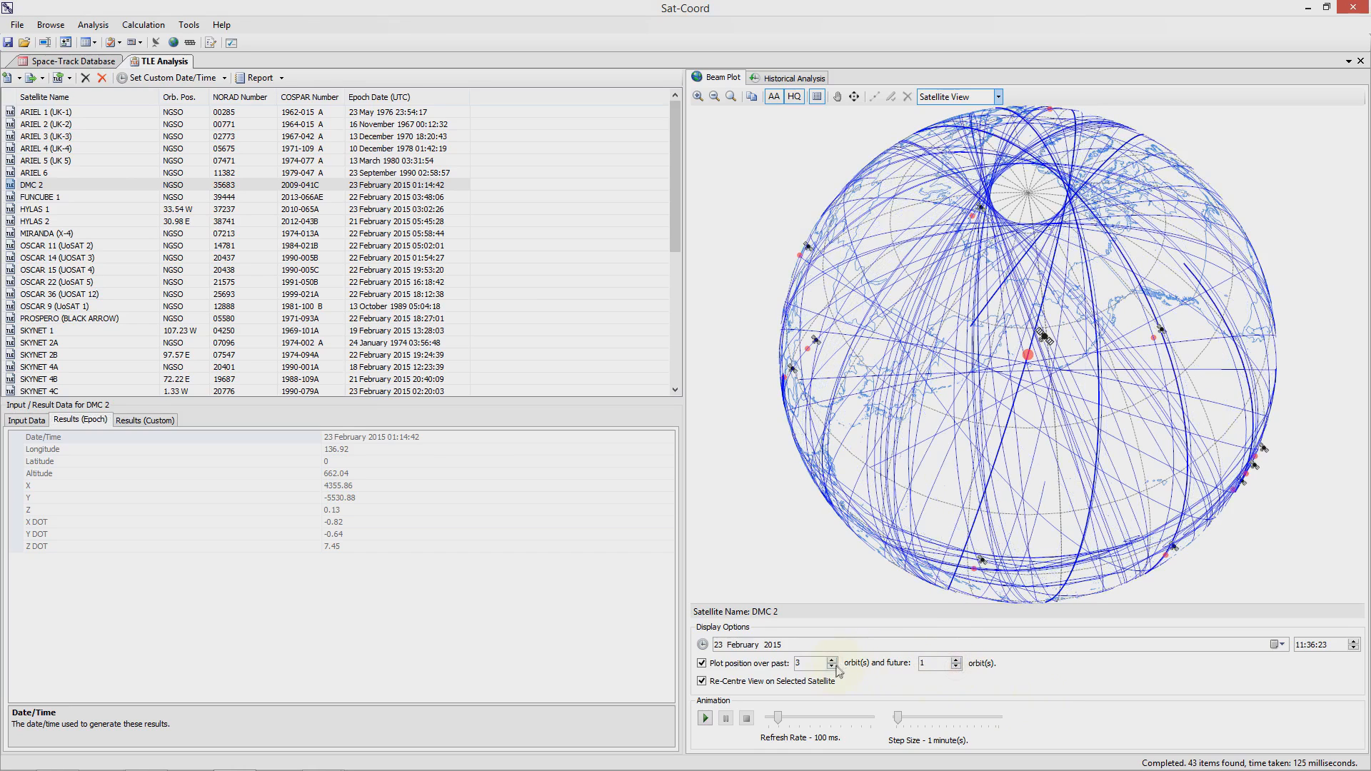
pyautogui.click(832, 665)
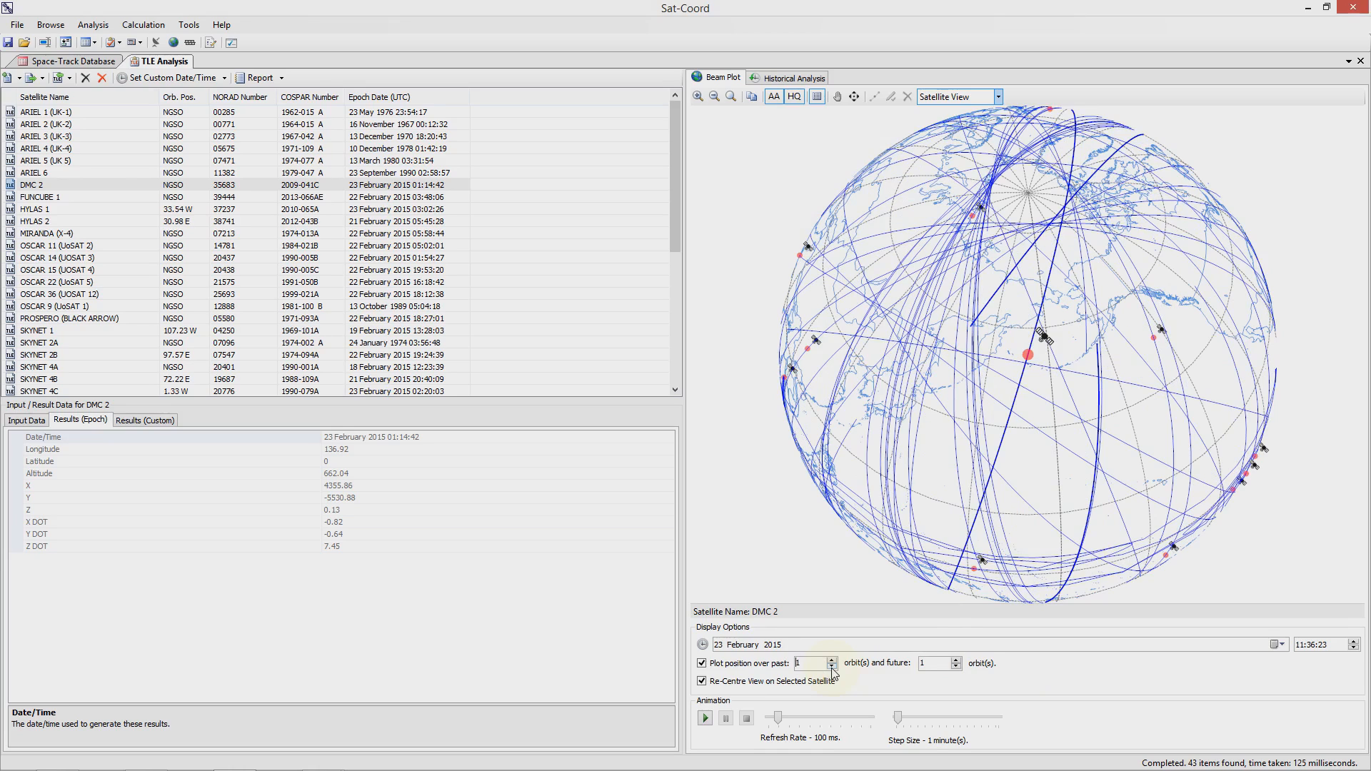
# Animate the UK satellites forward to 15:56:34 on 23 February 2015 and stop the animation.
pyautogui.click(705, 718)
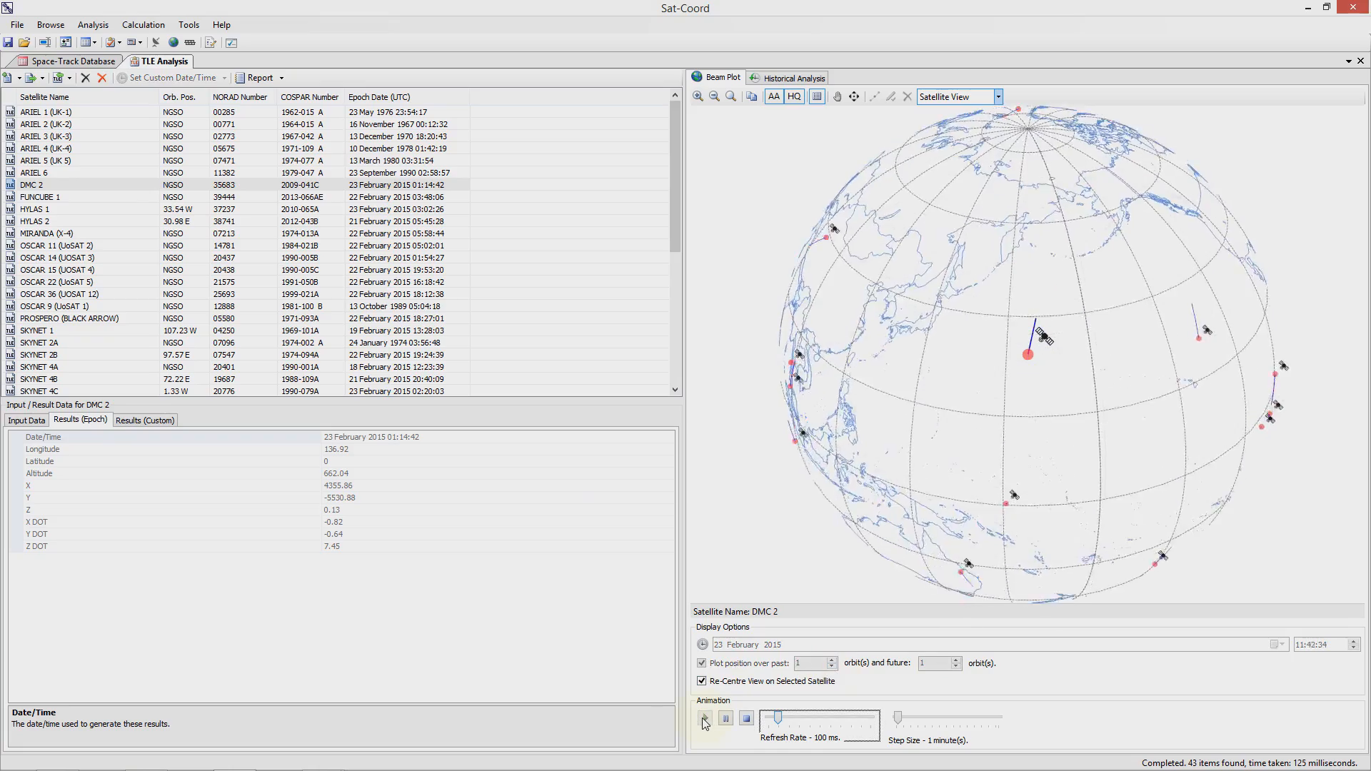
pyautogui.click(704, 718)
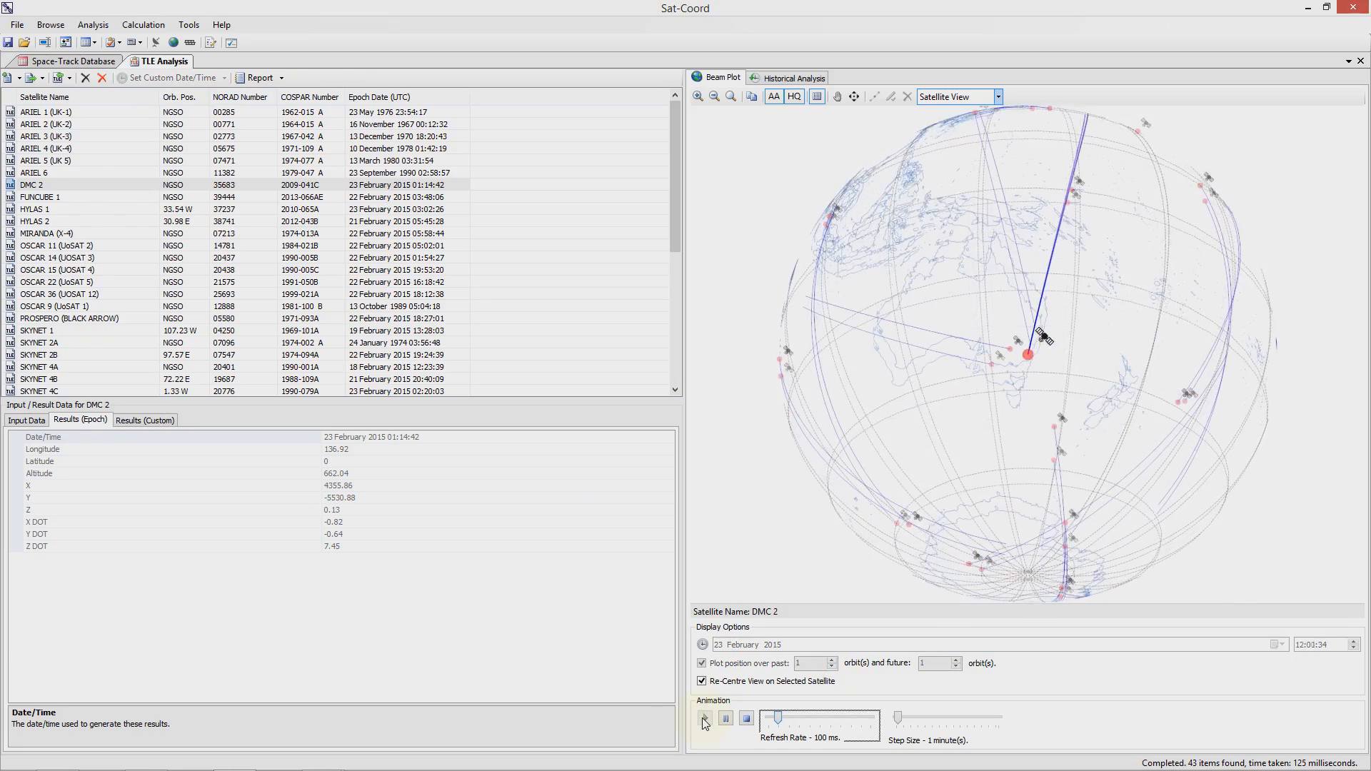
pyautogui.click(703, 719)
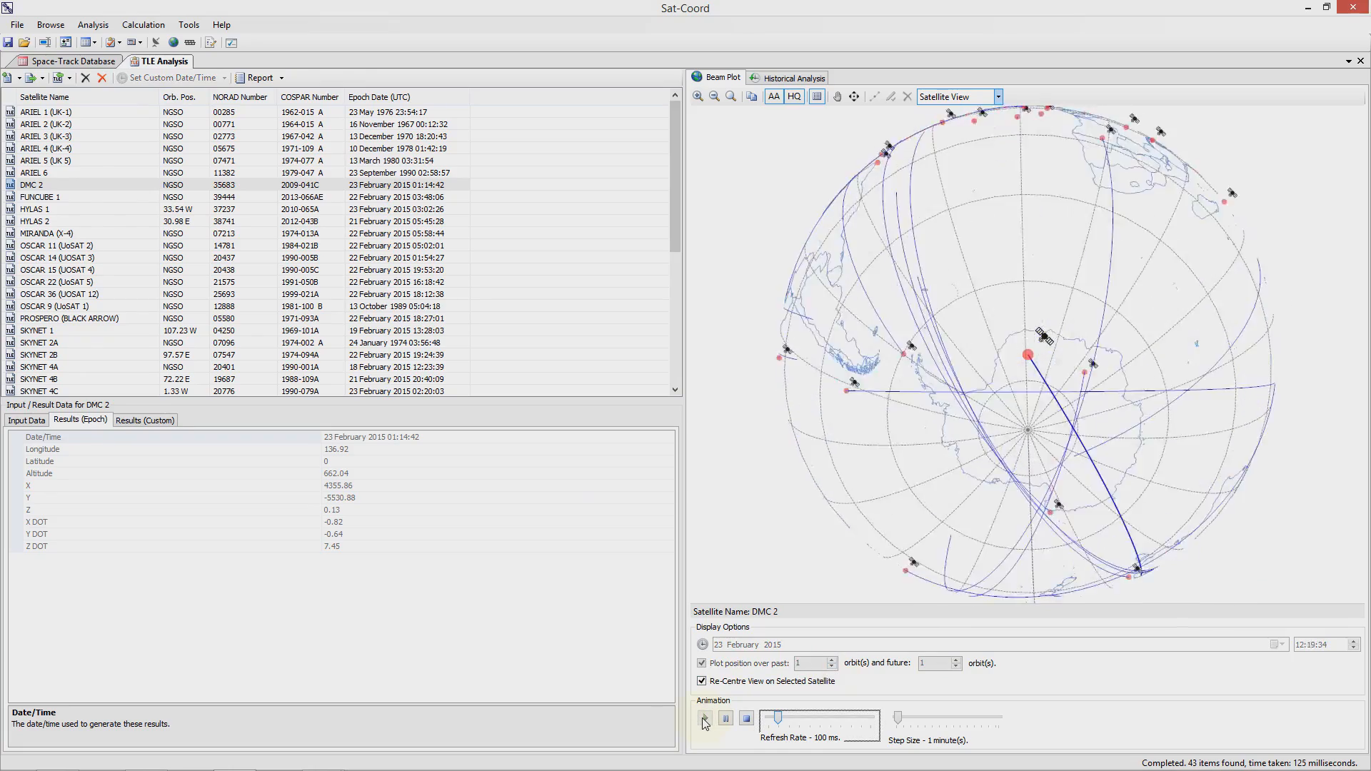
pyautogui.click(704, 737)
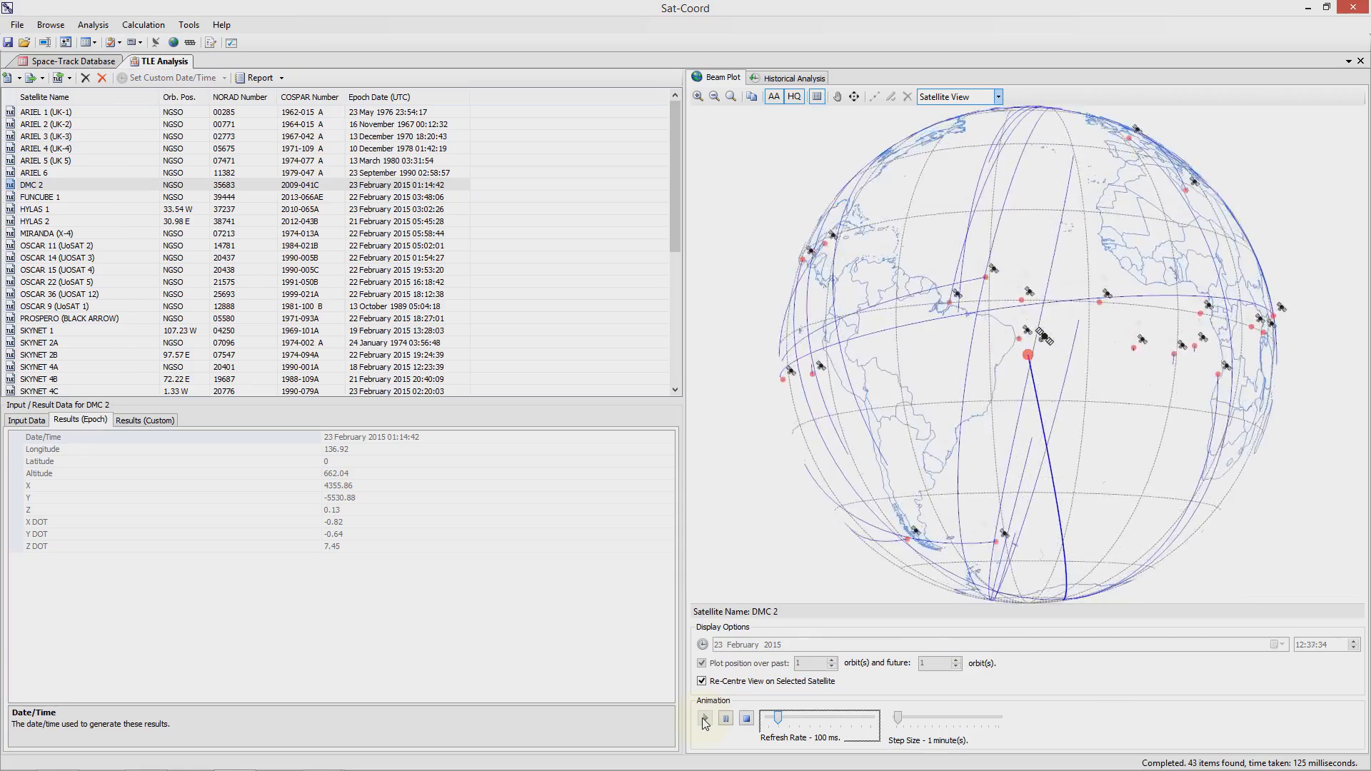
pyautogui.click(703, 719)
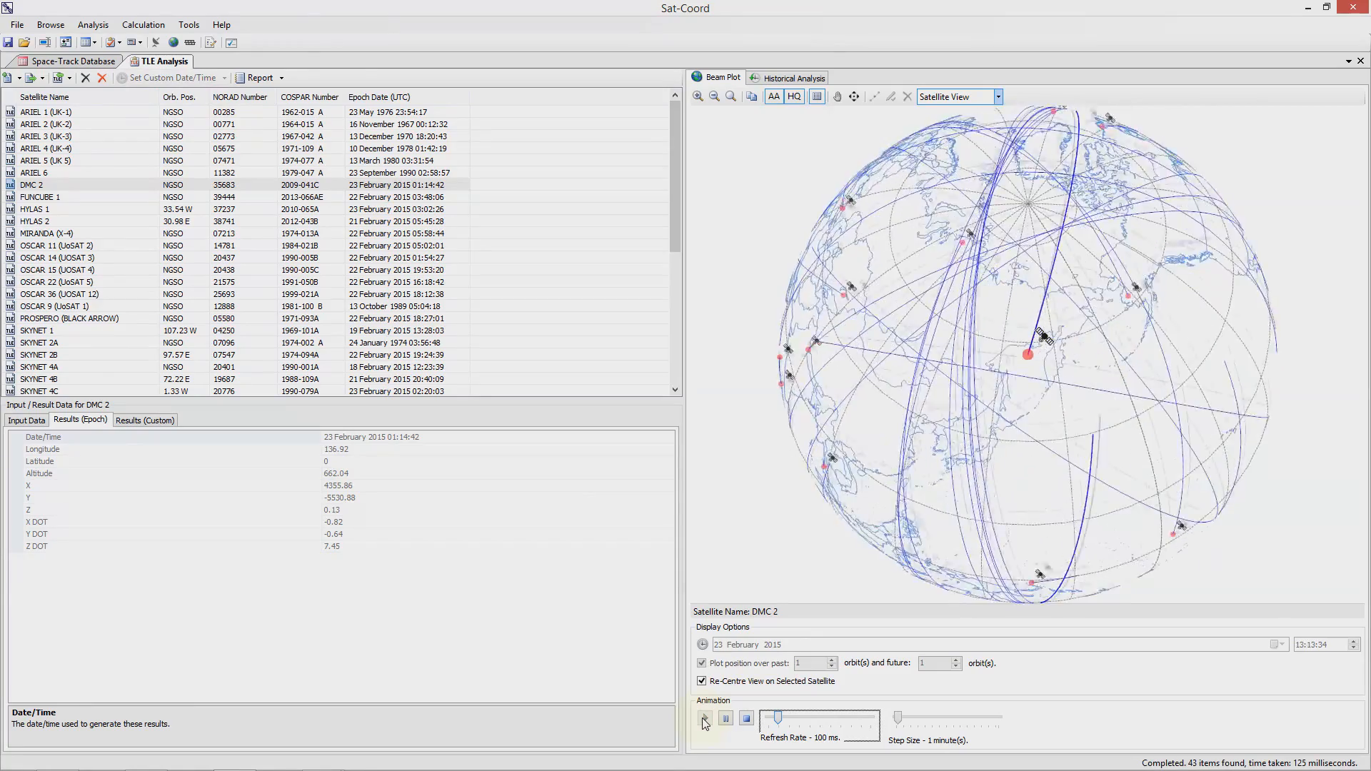
pyautogui.click(704, 718)
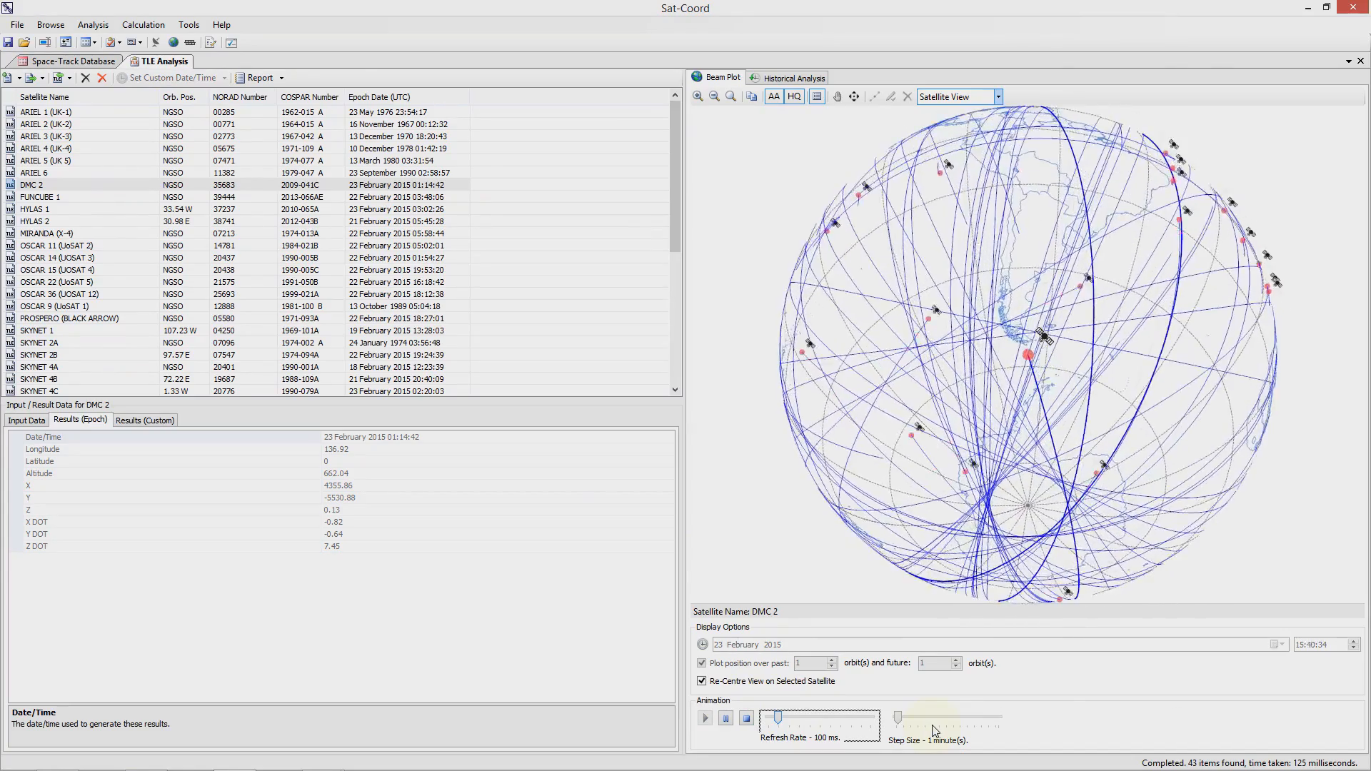
pyautogui.click(704, 716)
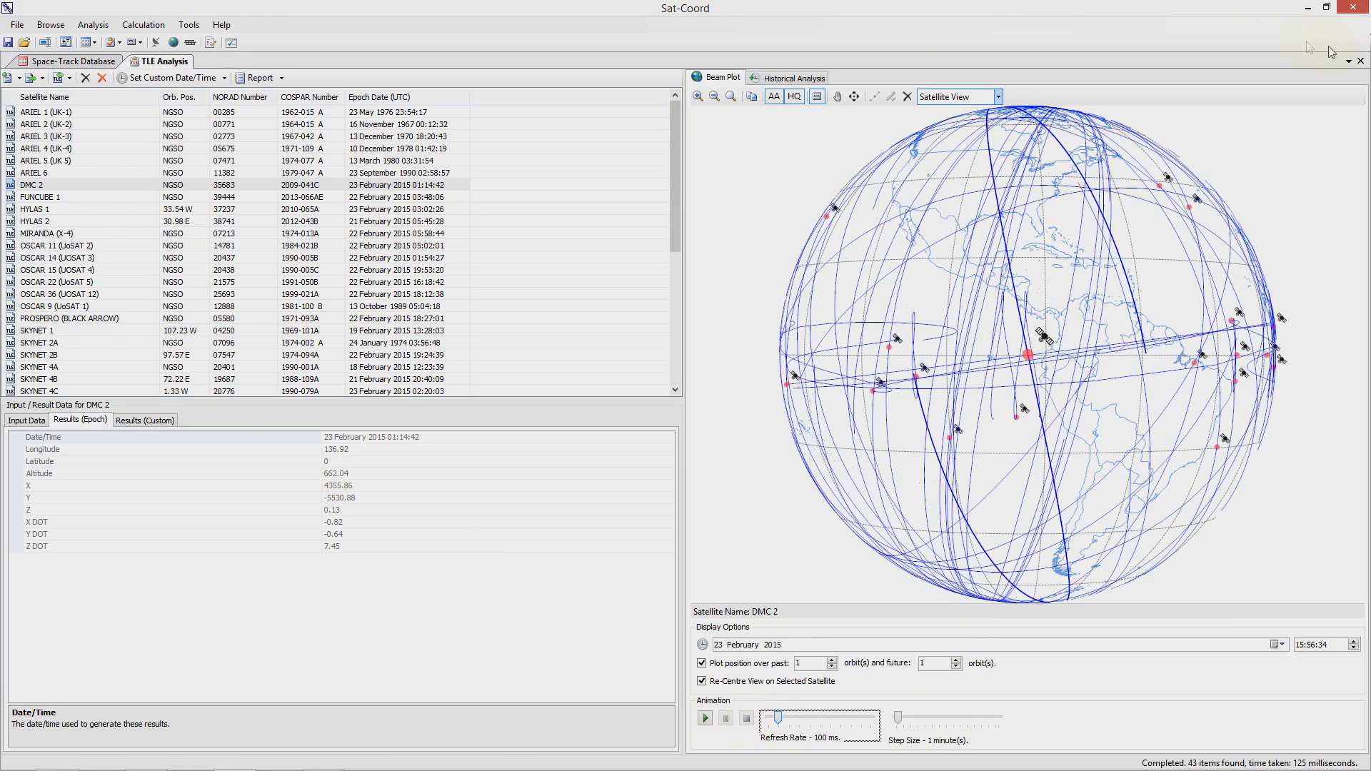
# Replace the UK satellites analysis with one holding only SKYNET 4E.
pyautogui.click(54, 60)
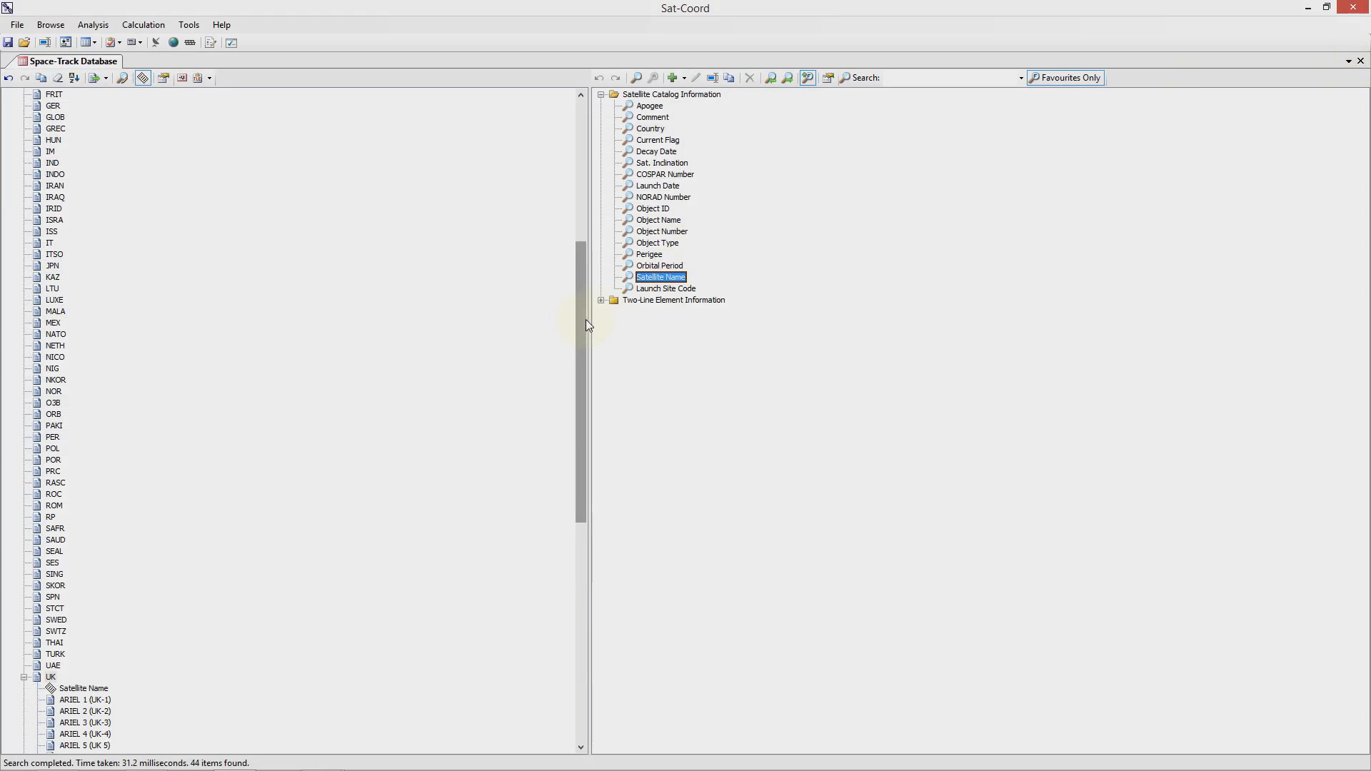
pyautogui.scroll(-3)
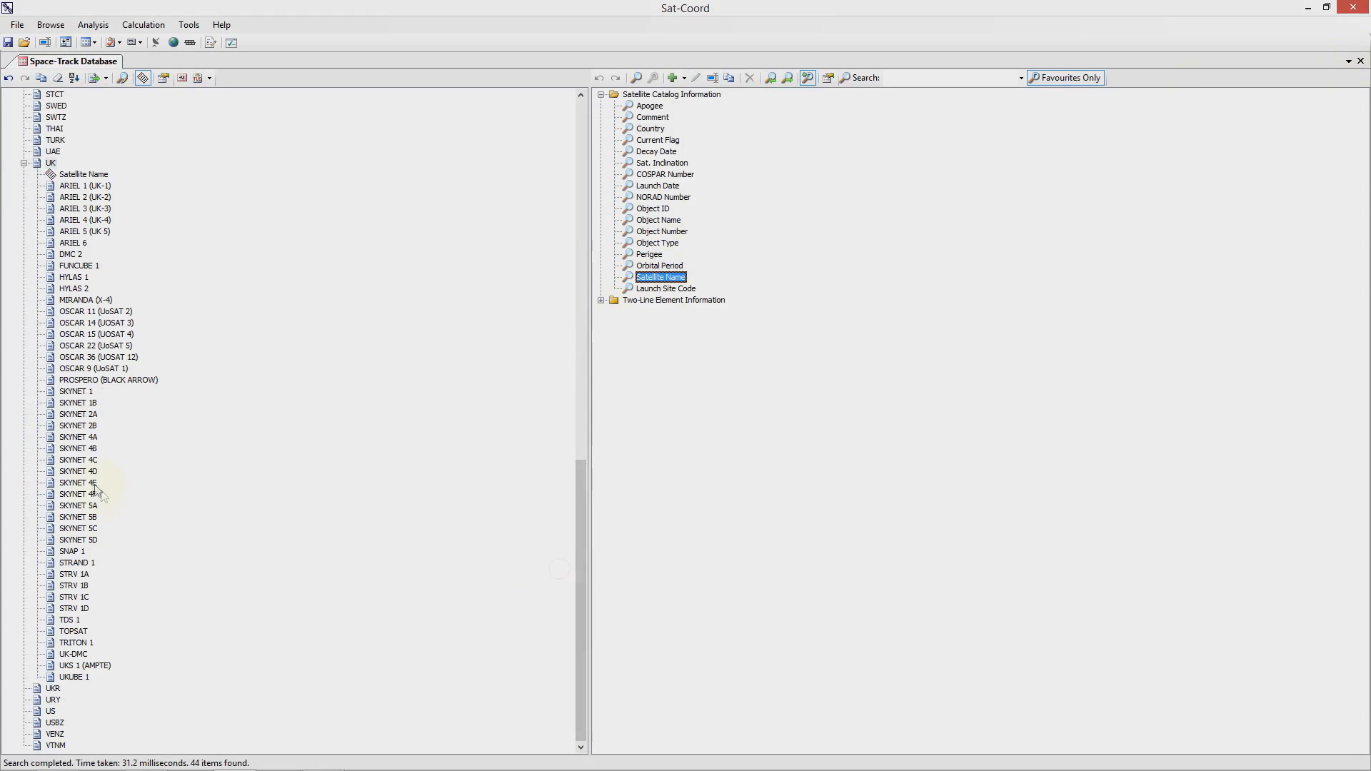
pyautogui.click(77, 483)
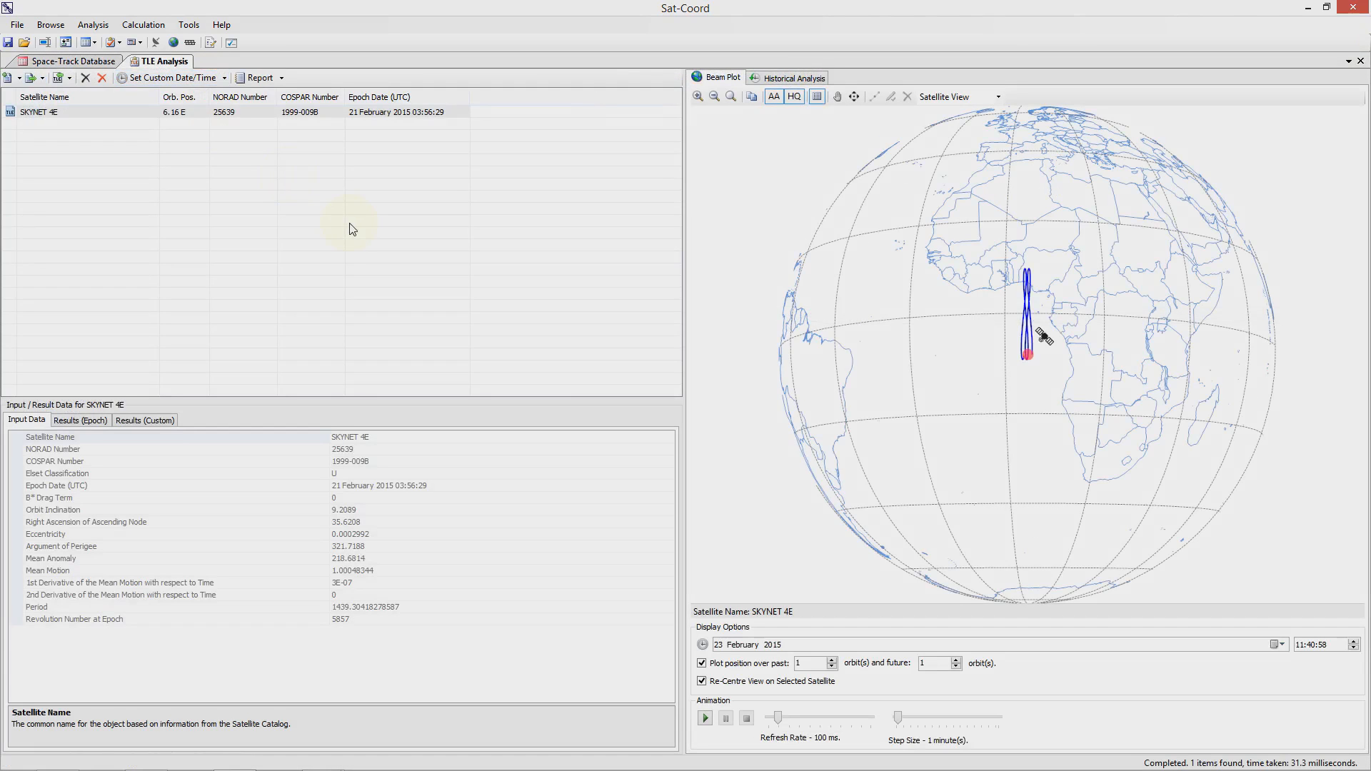
pyautogui.moveTo(74, 84)
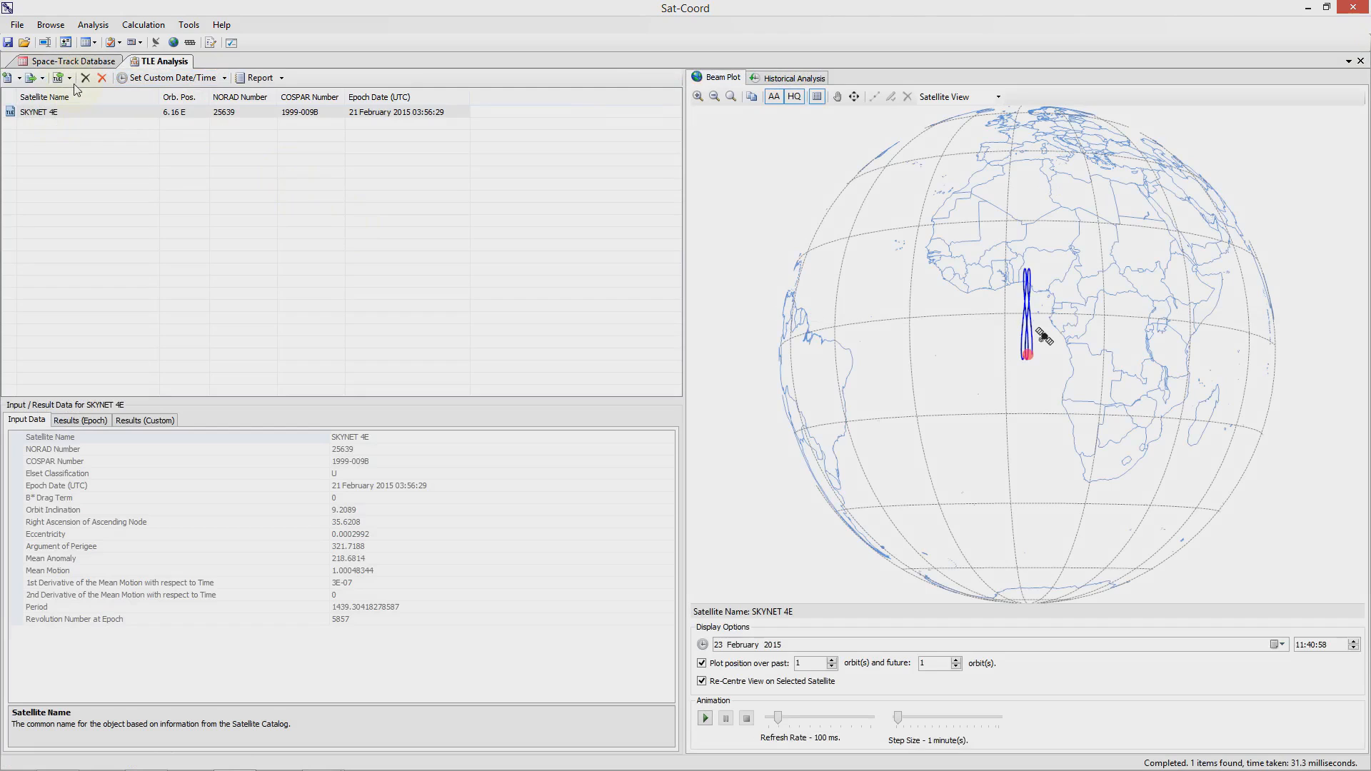
# Request SKYNET 4E (NORAD 25639) TLEs over a specified date range.
pyautogui.click(62, 78)
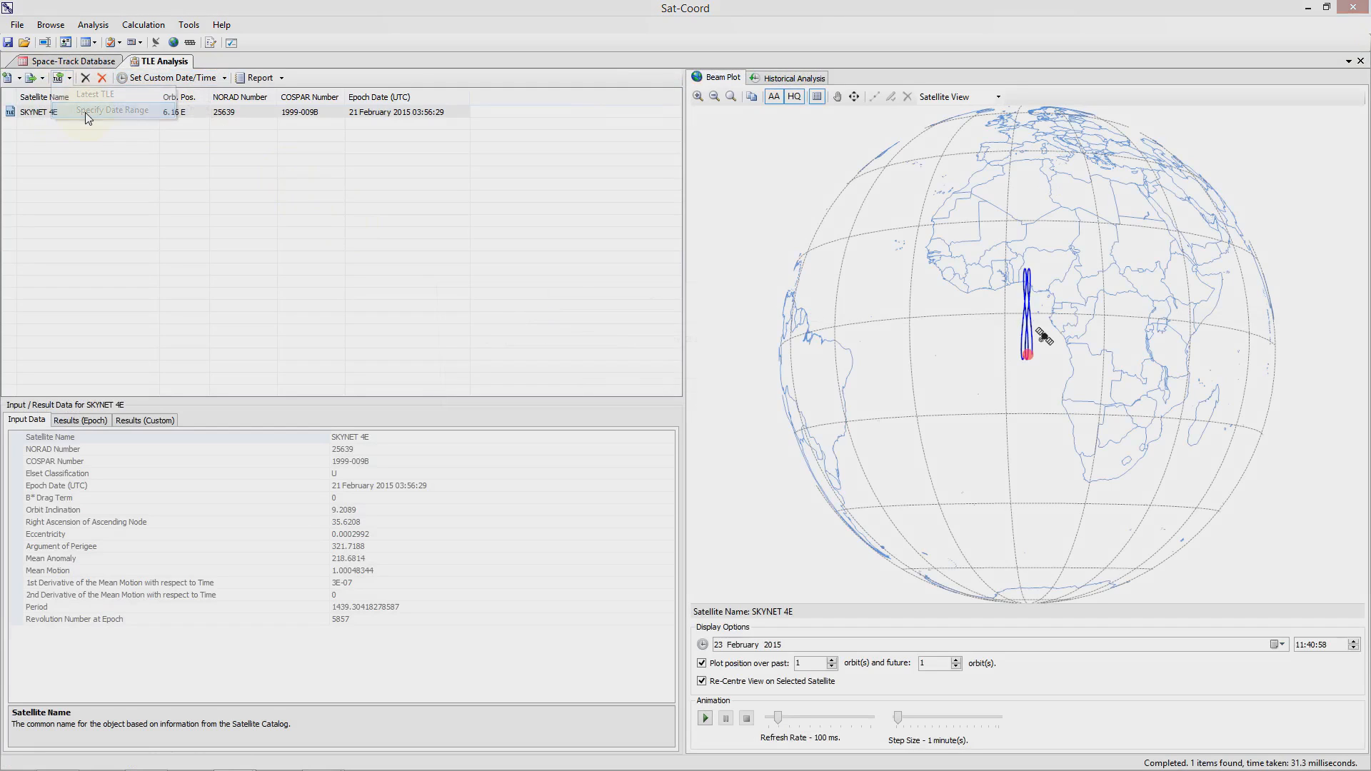
pyautogui.click(111, 110)
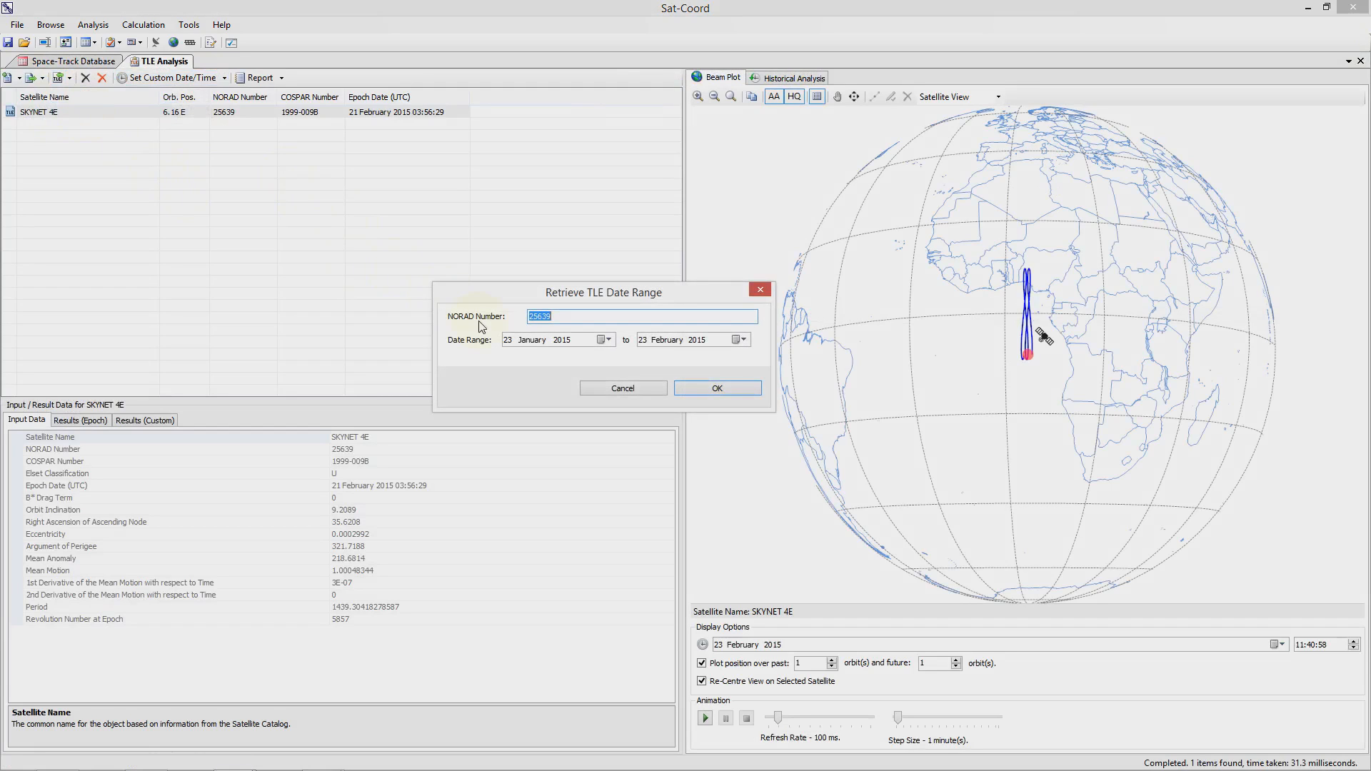
# Start the TLE date range in February 2014, ending 23 February 2015.
pyautogui.click(532, 340)
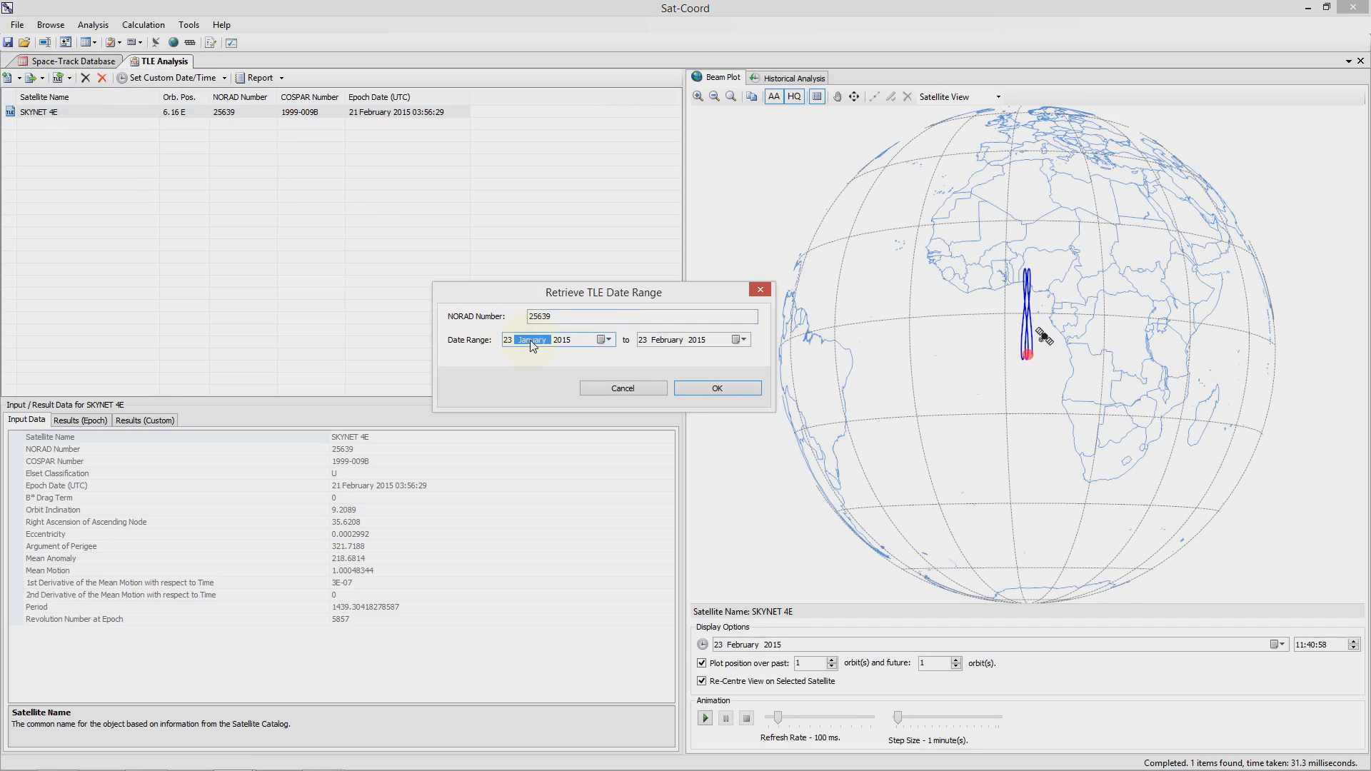
pyautogui.click(531, 340)
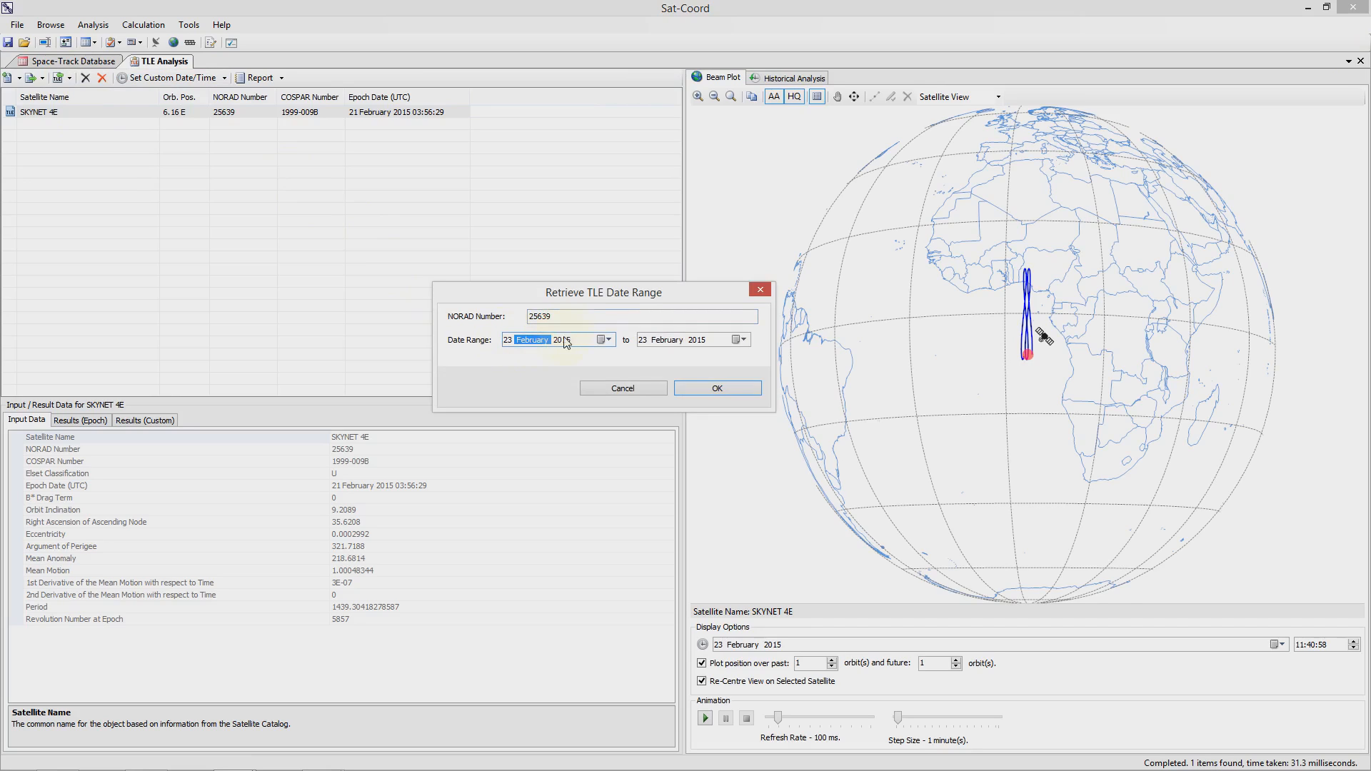
pyautogui.click(563, 340)
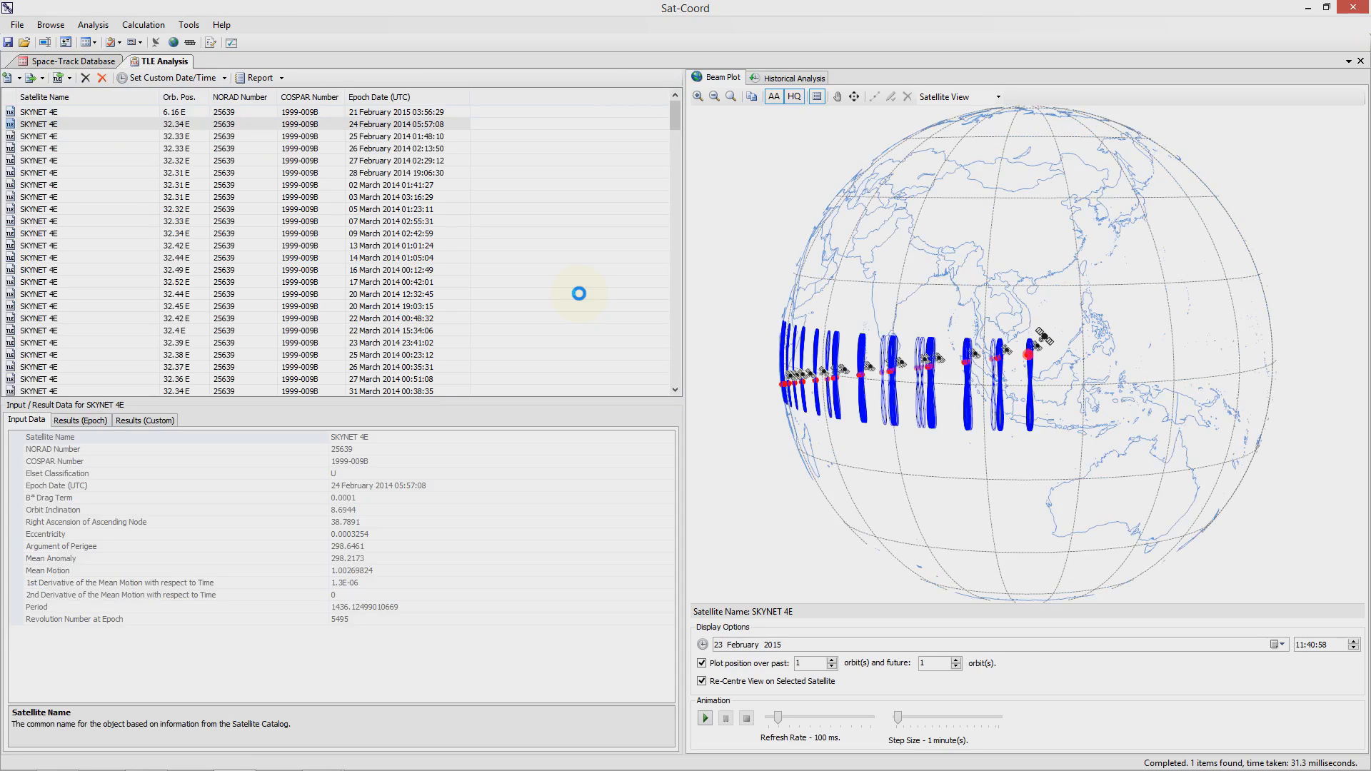
pyautogui.moveTo(797, 406)
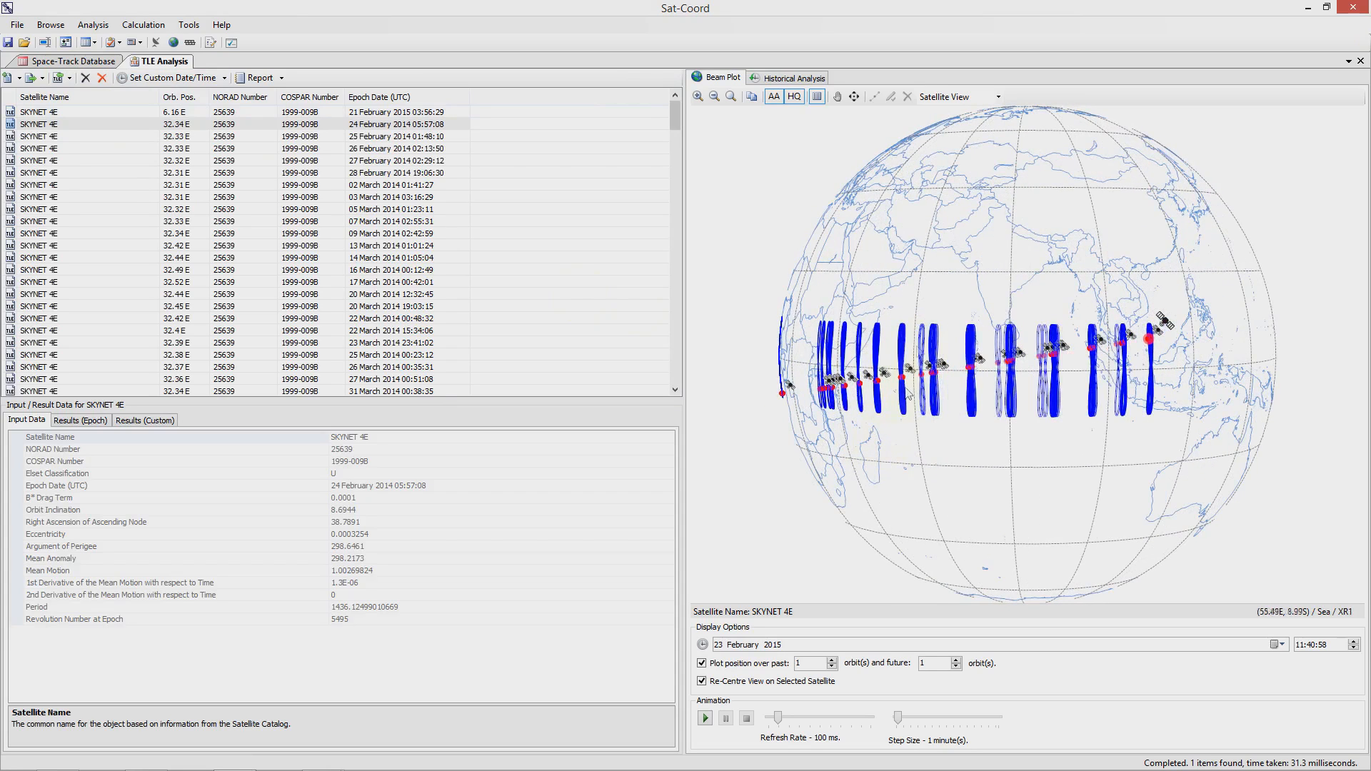
# Show SKYNET 4E's Historical Analysis longitude chart for 2014–2015.
pyautogui.click(794, 77)
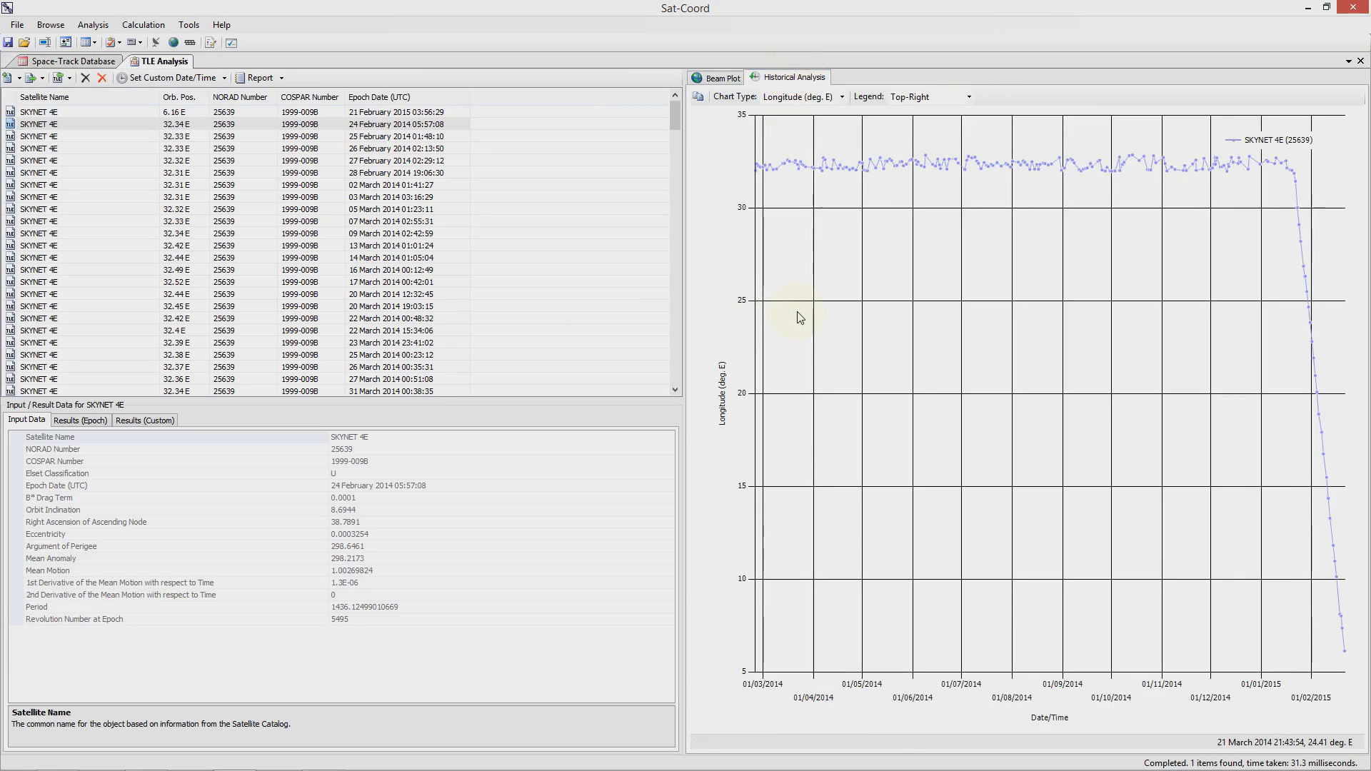